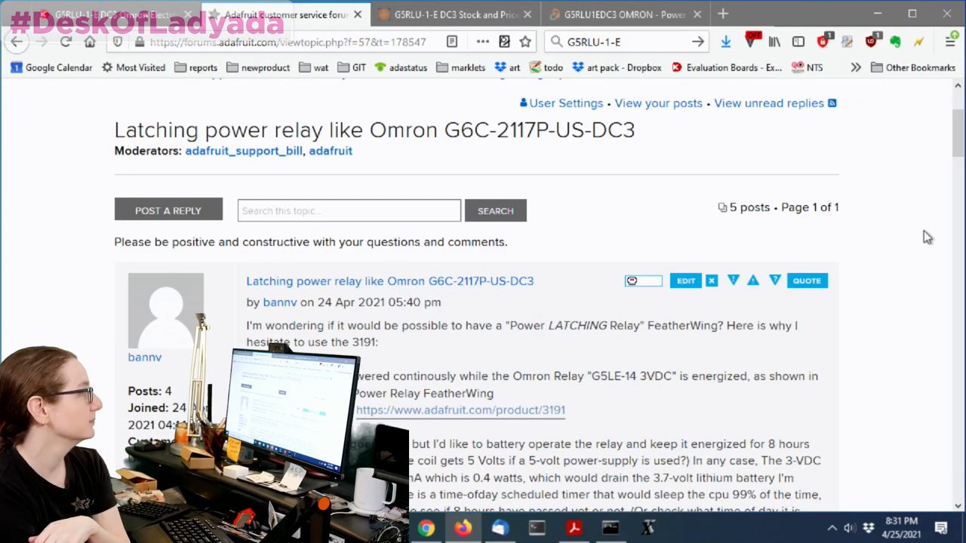
Read the latching relay thread and follow its adafruit.com/product/3191 Power Relay FeatherWing link
triple_click(374, 129)
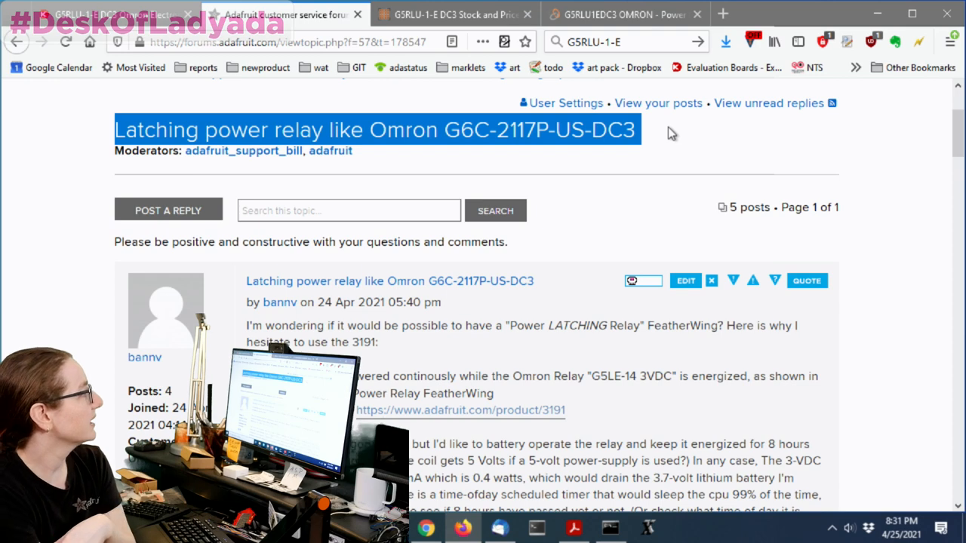
scroll(down, 3)
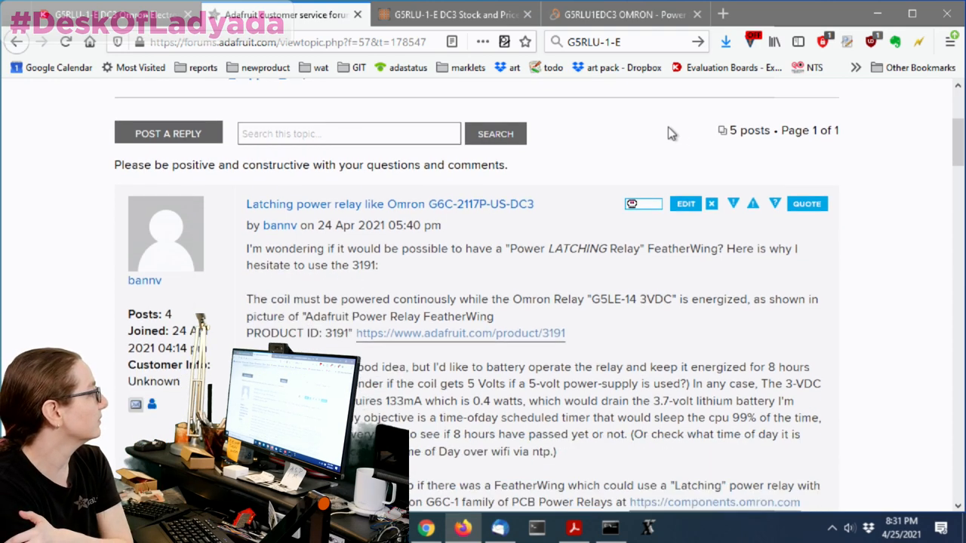
scroll(down, 3)
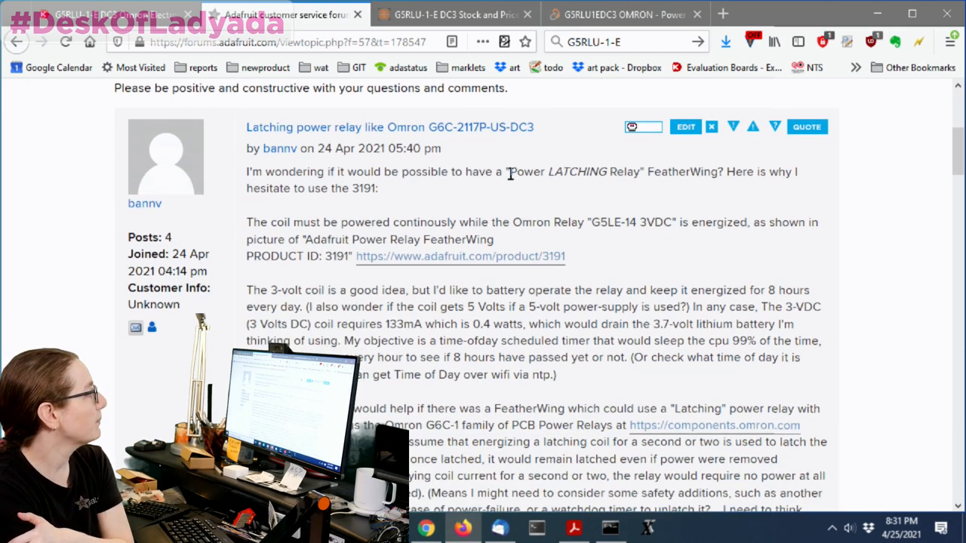
drag(509, 172, 709, 172)
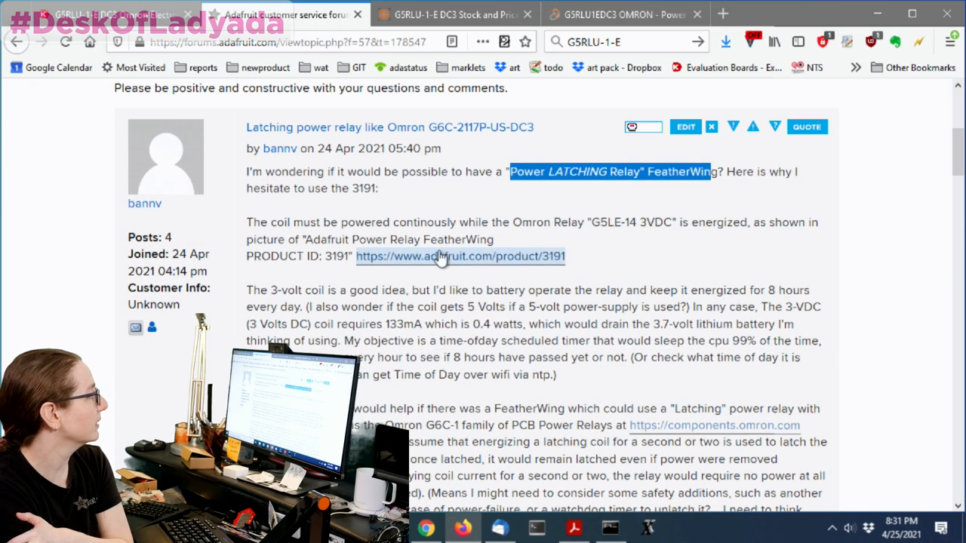
click(460, 256)
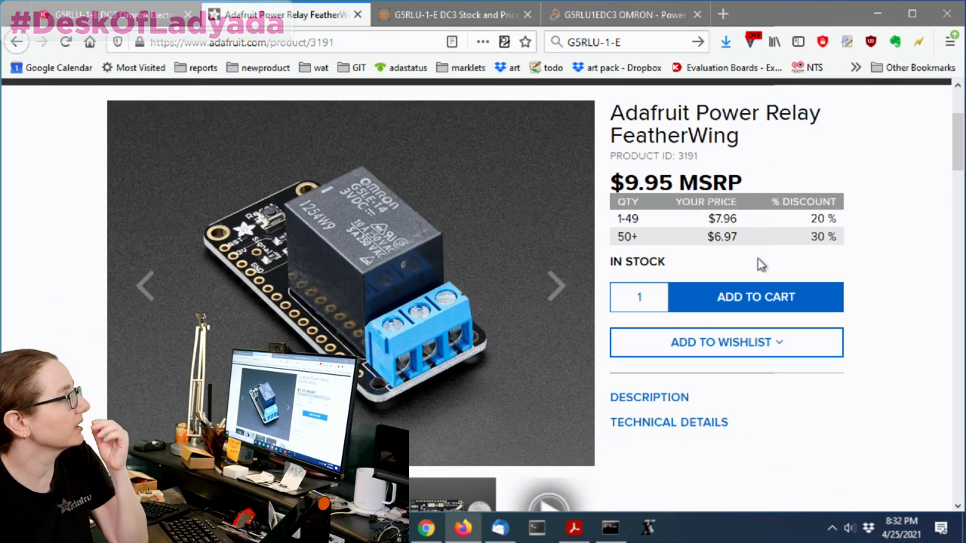
mouse_move(464, 119)
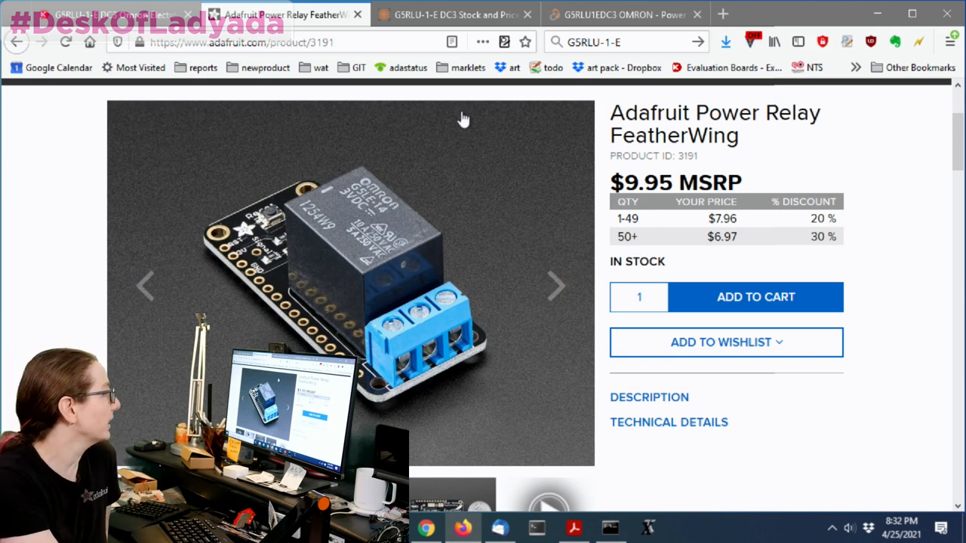
mouse_move(358, 291)
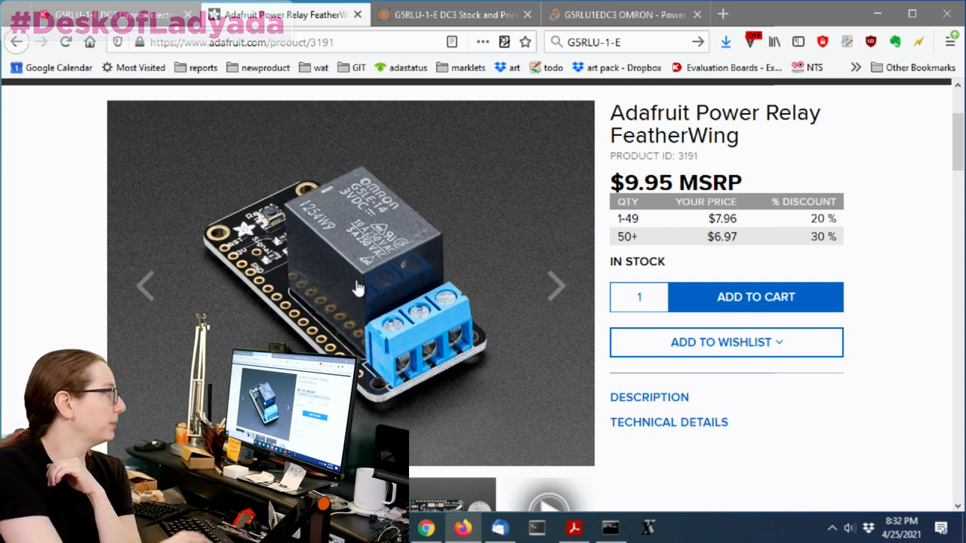
mouse_move(434, 336)
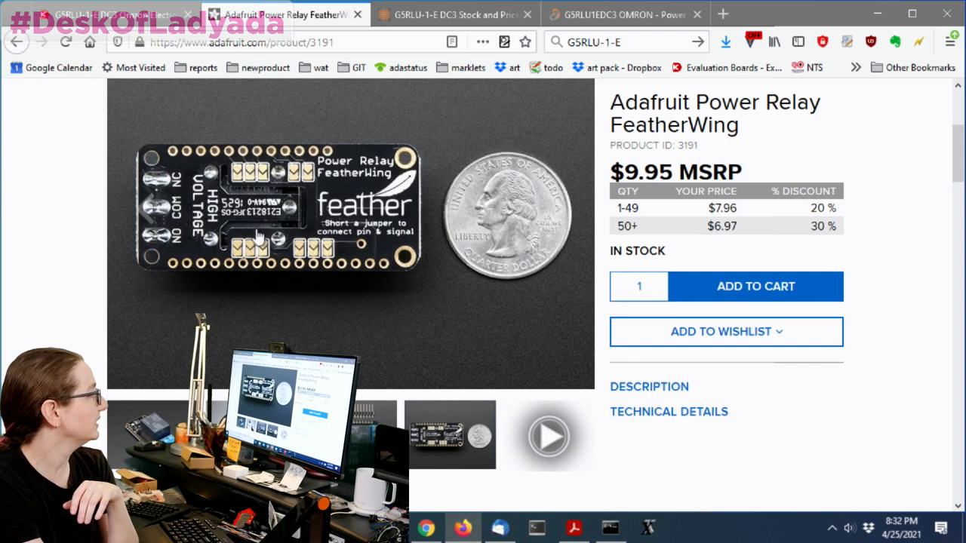
mouse_move(381, 316)
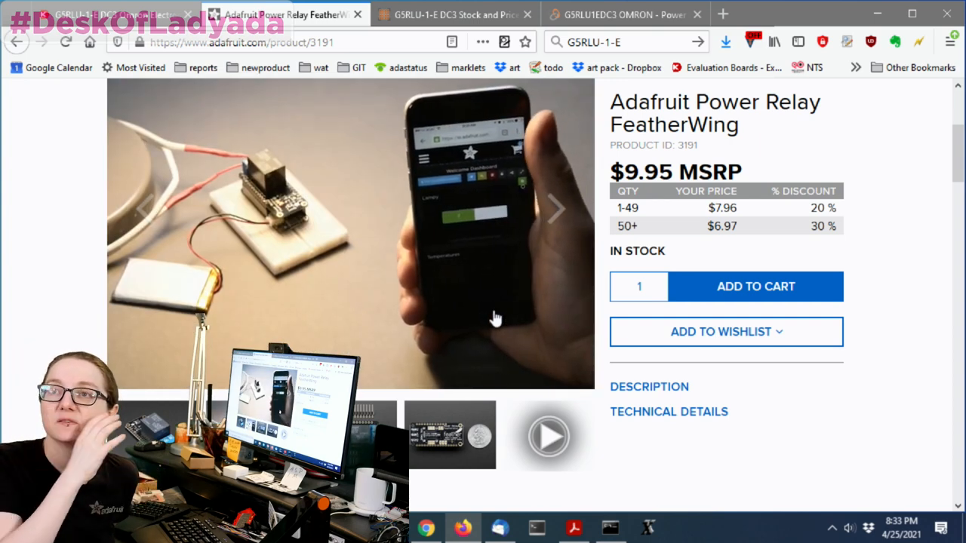
scroll(down, 3)
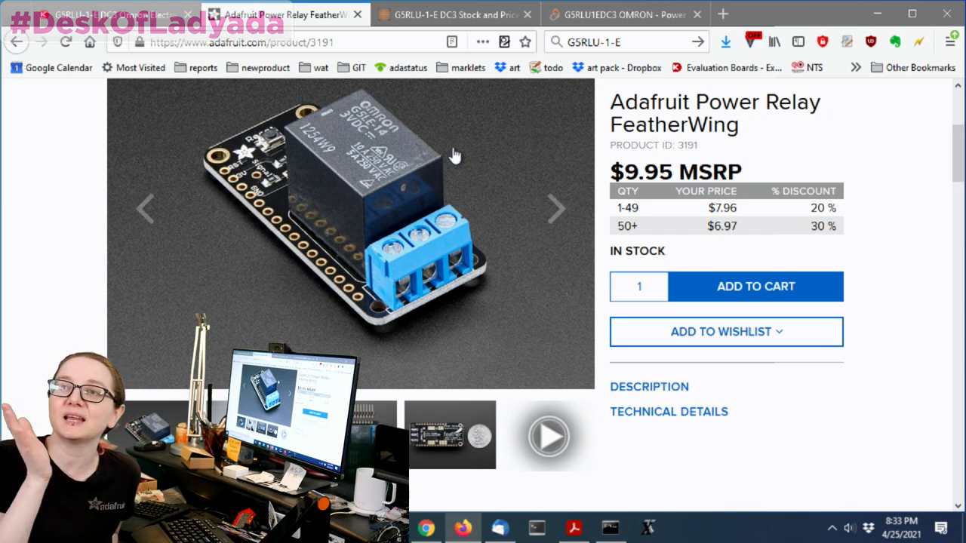
Search the Adafruit Shop for 'latch' and open the Latching Mini Relay FeatherWing result
scroll(up, 3)
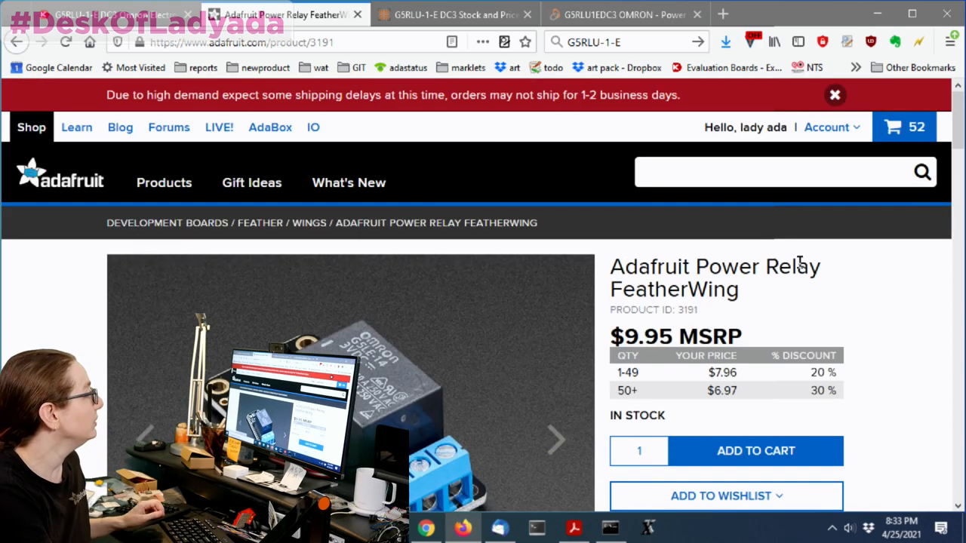
text(latch)
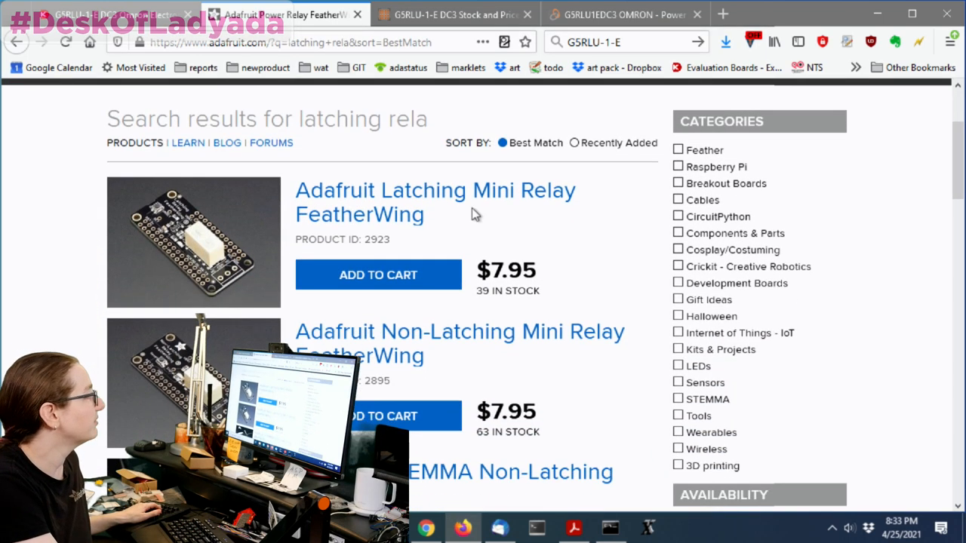
scroll(down, 3)
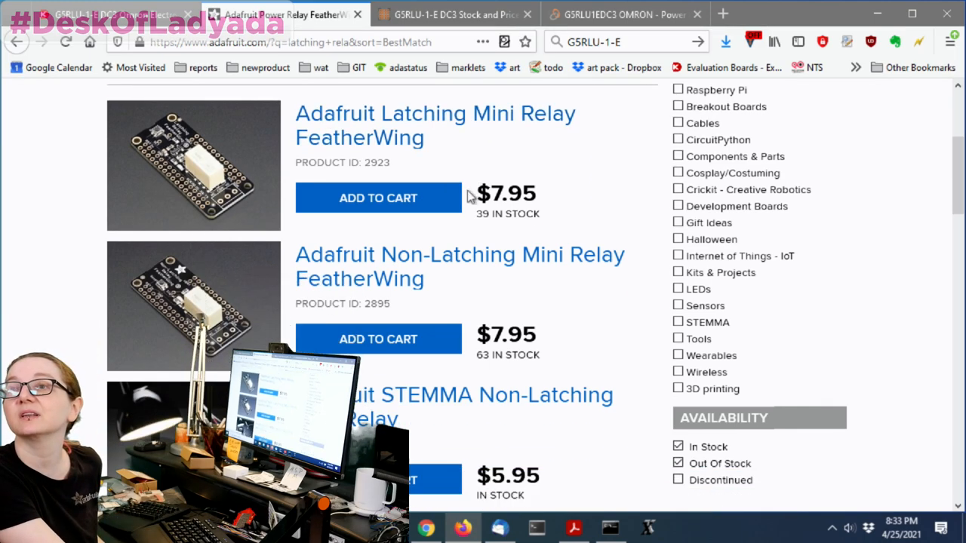
click(435, 125)
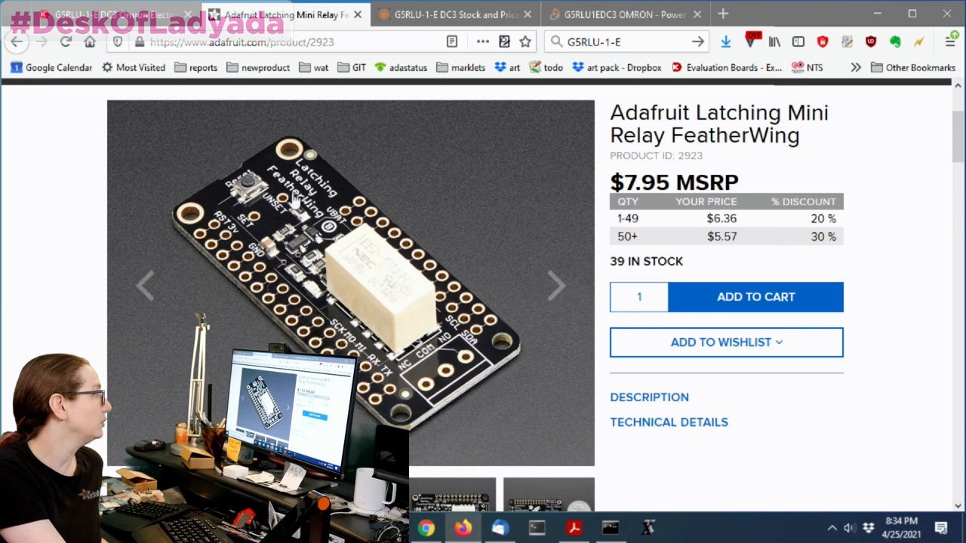
mouse_move(384, 281)
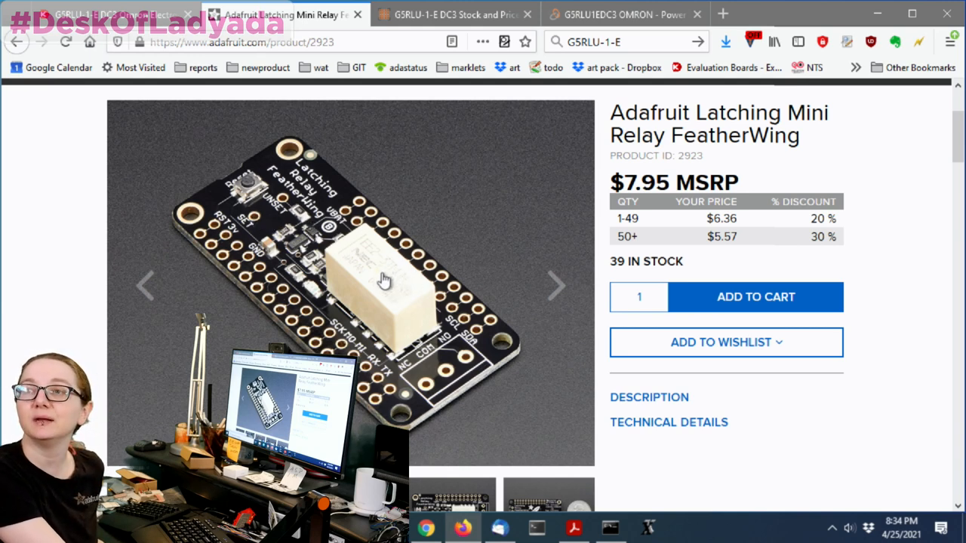
mouse_move(427, 283)
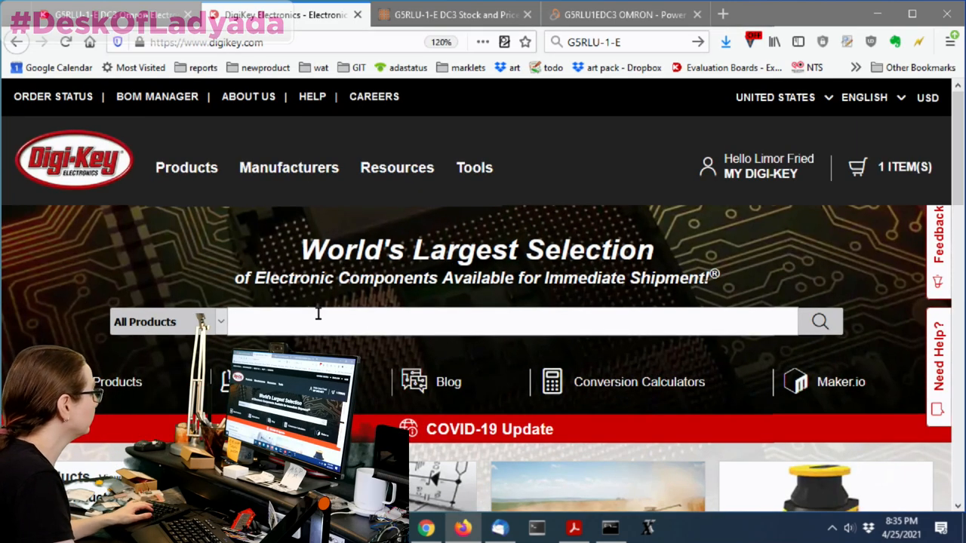
Search Digi-Key for 'relay' and scroll down to the Top Categories list
text(relay)
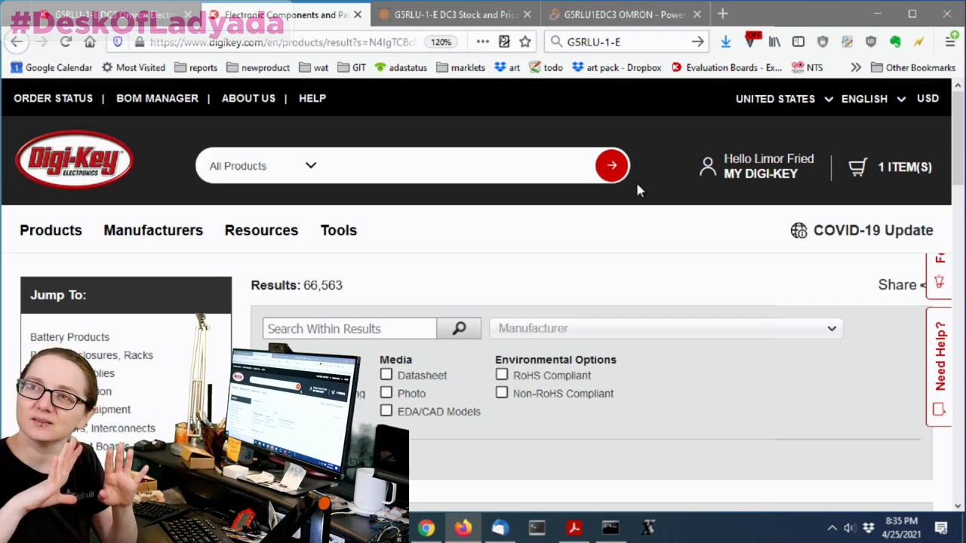
scroll(down, 3)
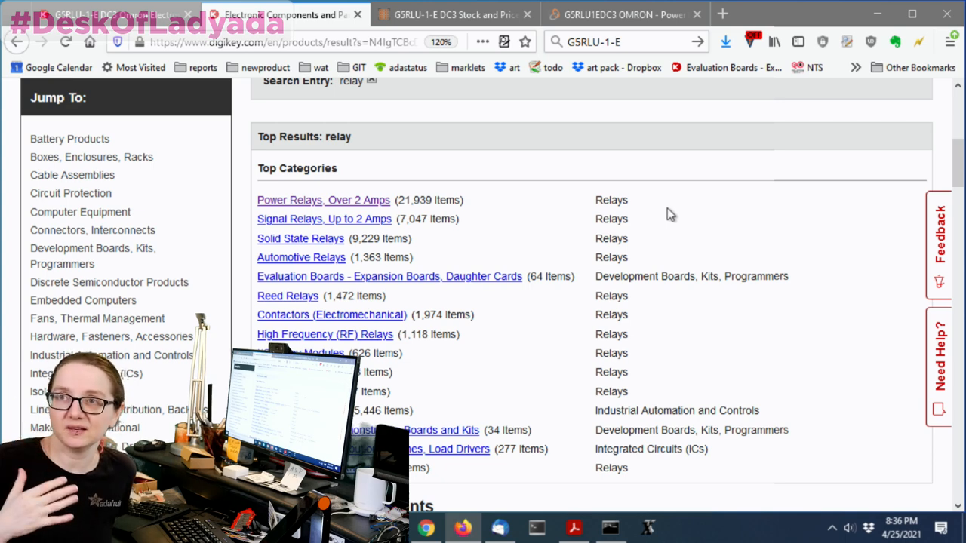
mouse_move(308, 208)
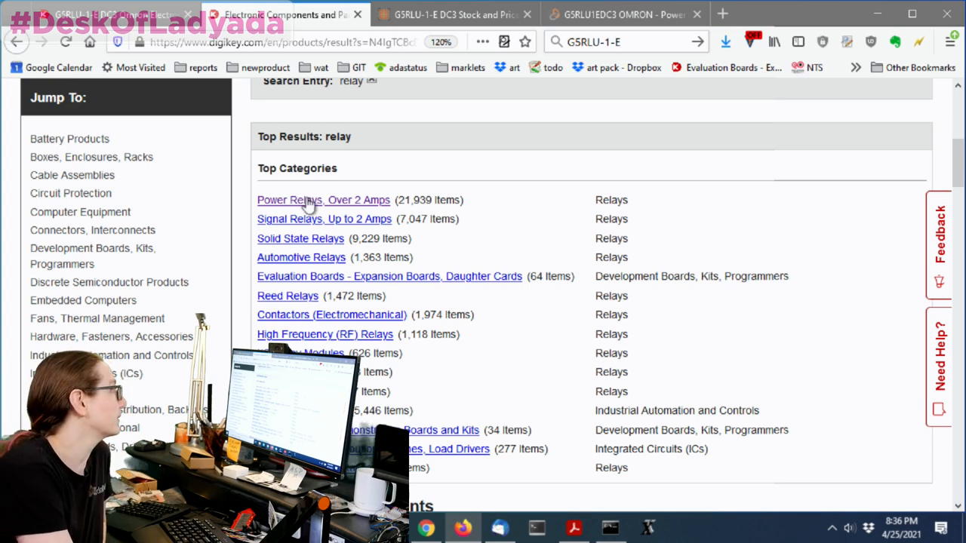
mouse_move(313, 247)
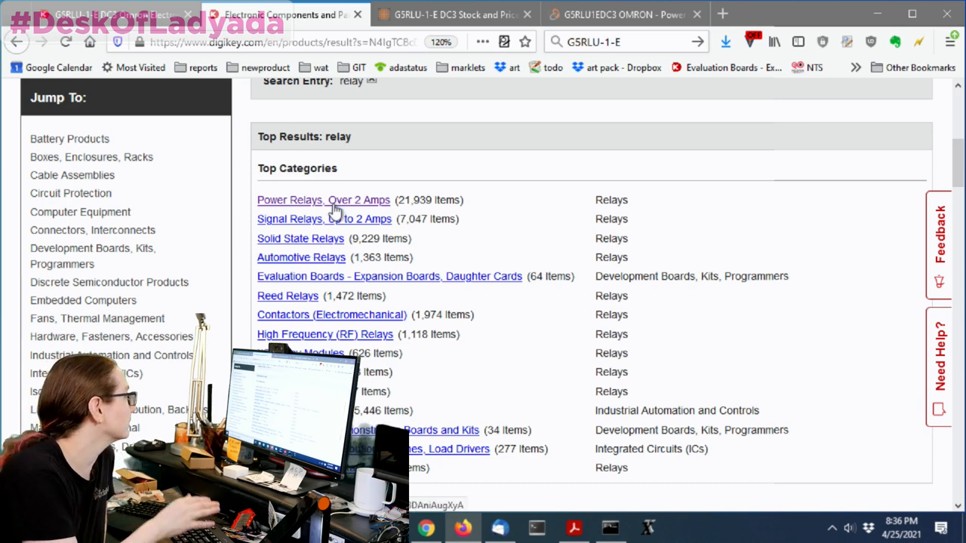
Open Power Relays, Over 2 Amps, filtered to Active status and Normally Stocking parts
click(323, 200)
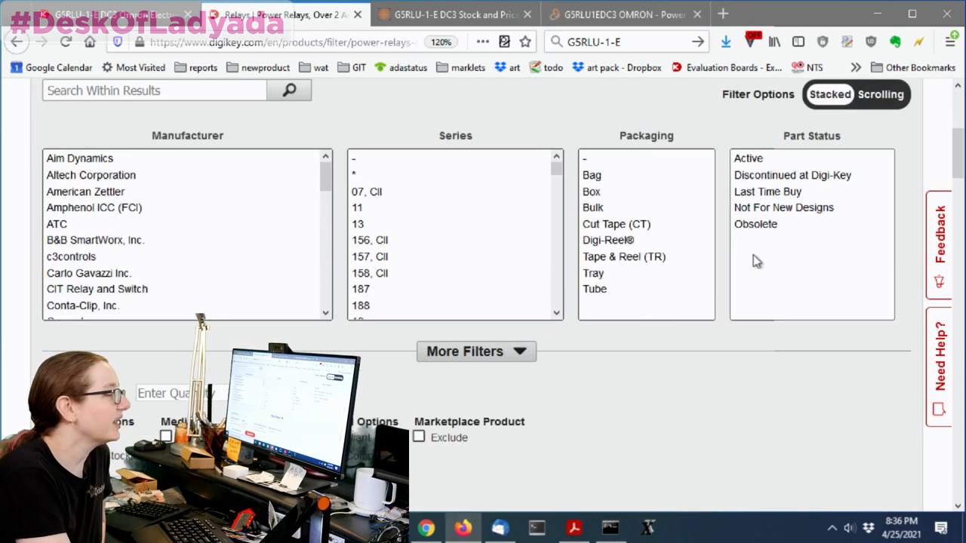
click(748, 158)
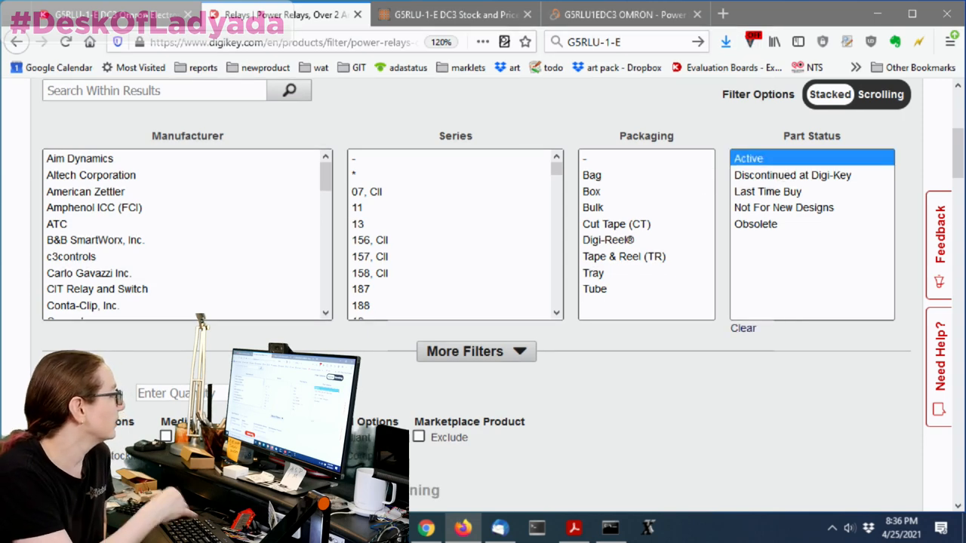
scroll(down, 3)
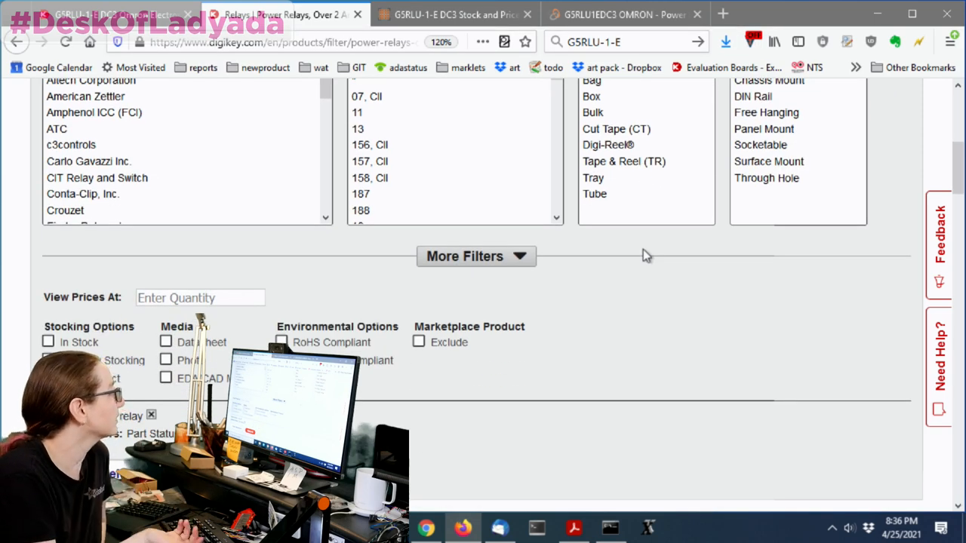
mouse_move(132, 369)
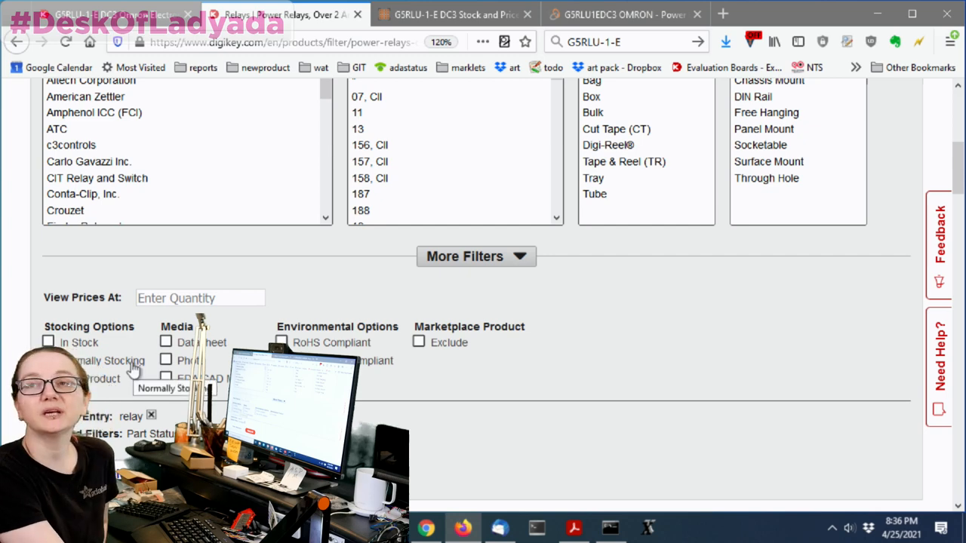
scroll(down, 3)
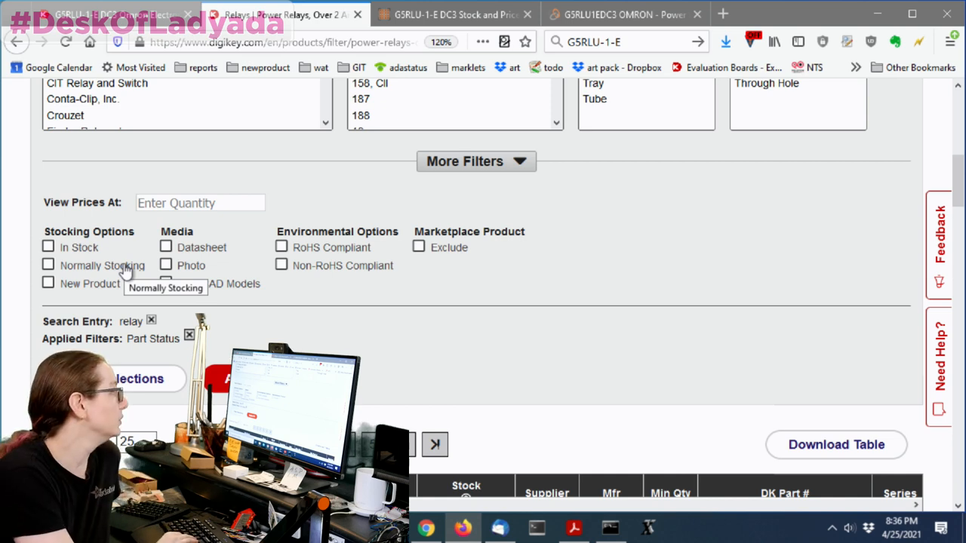
click(47, 265)
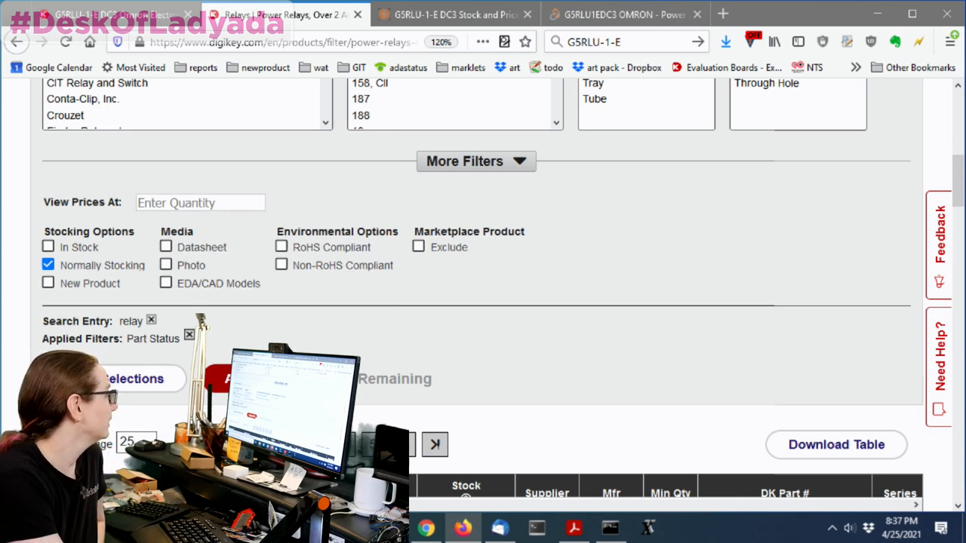
scroll(up, 3)
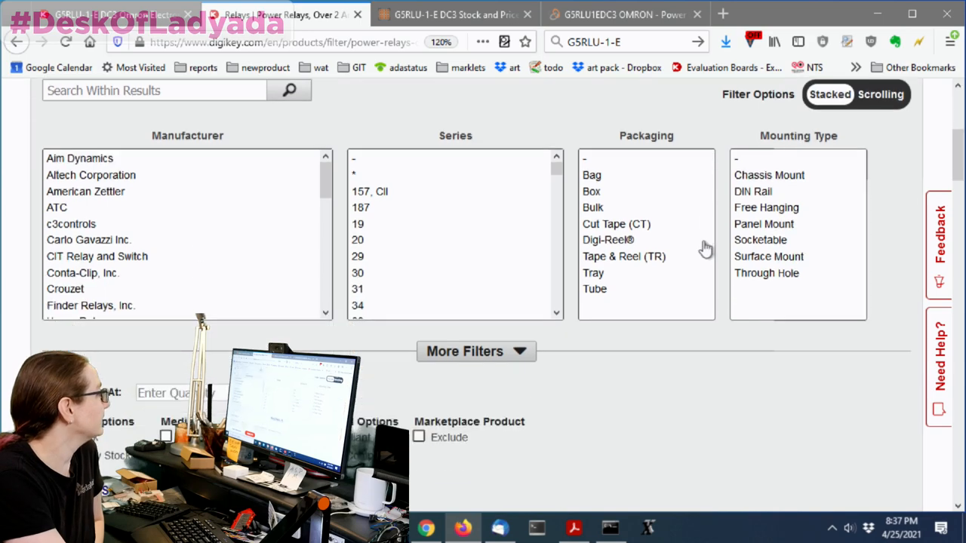
Apply the 2.2VDC, 2.4VDC and 3VDC coil voltage filter and view the results table
scroll(down, 3)
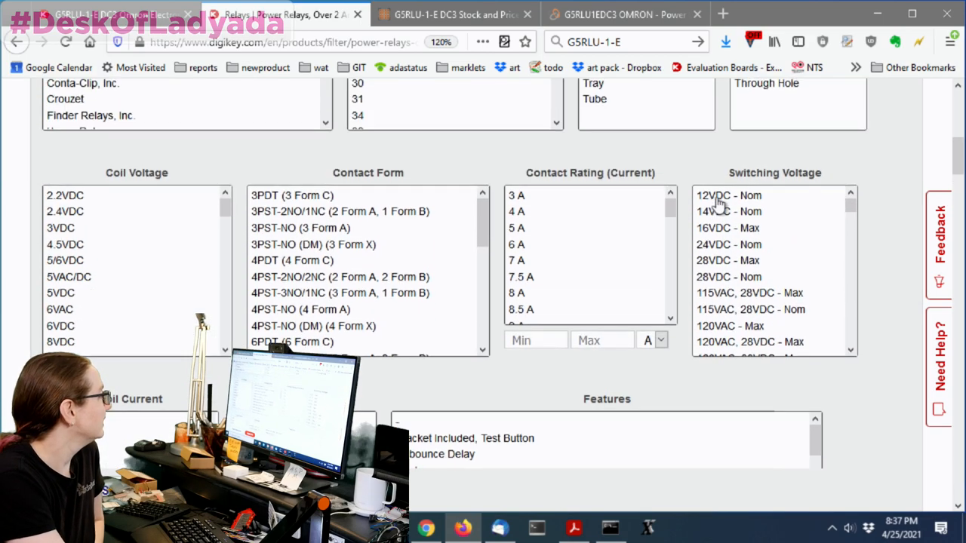
mouse_move(868, 199)
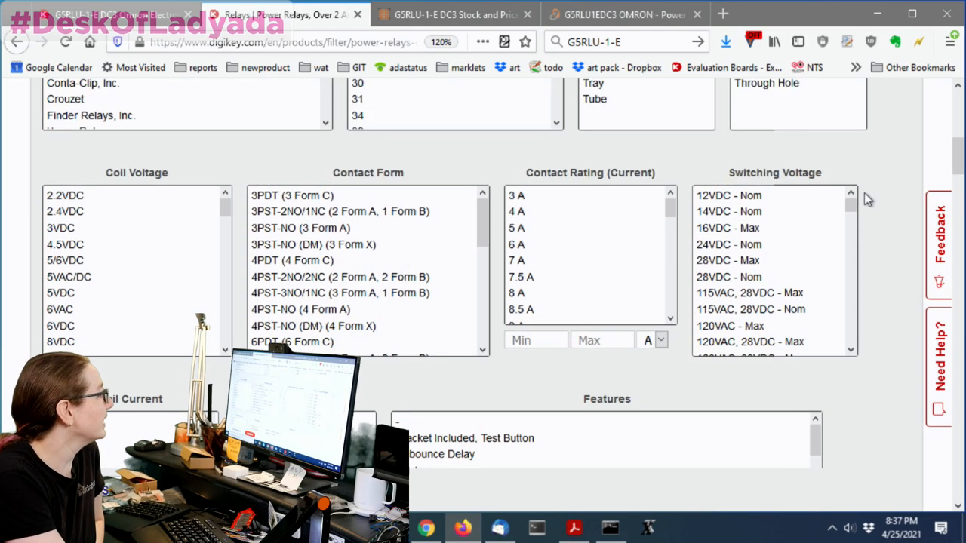
scroll(up, 3)
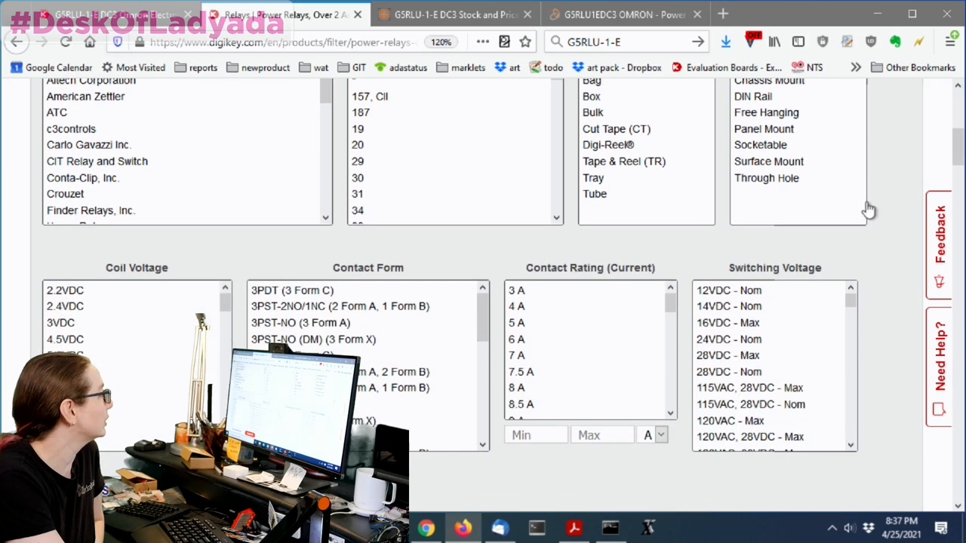
scroll(down, 3)
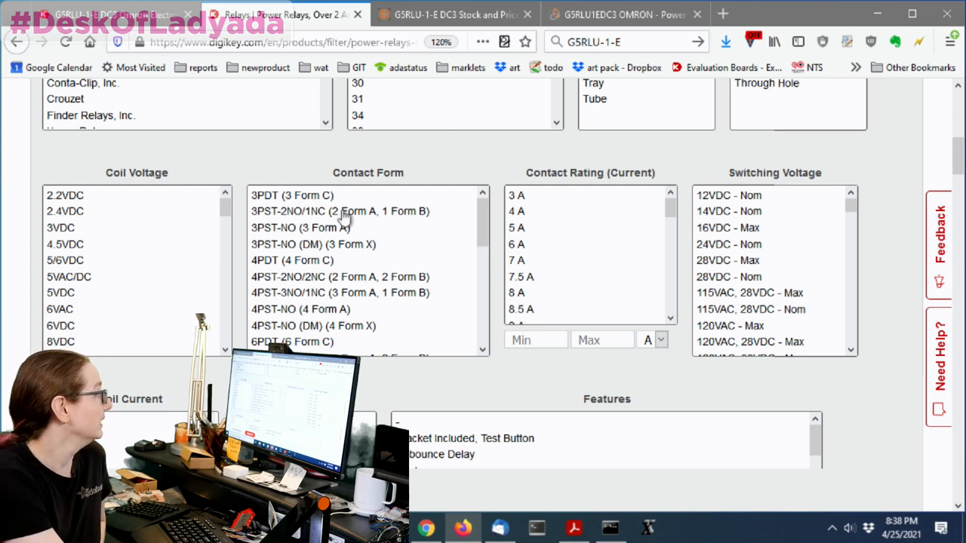
mouse_move(106, 248)
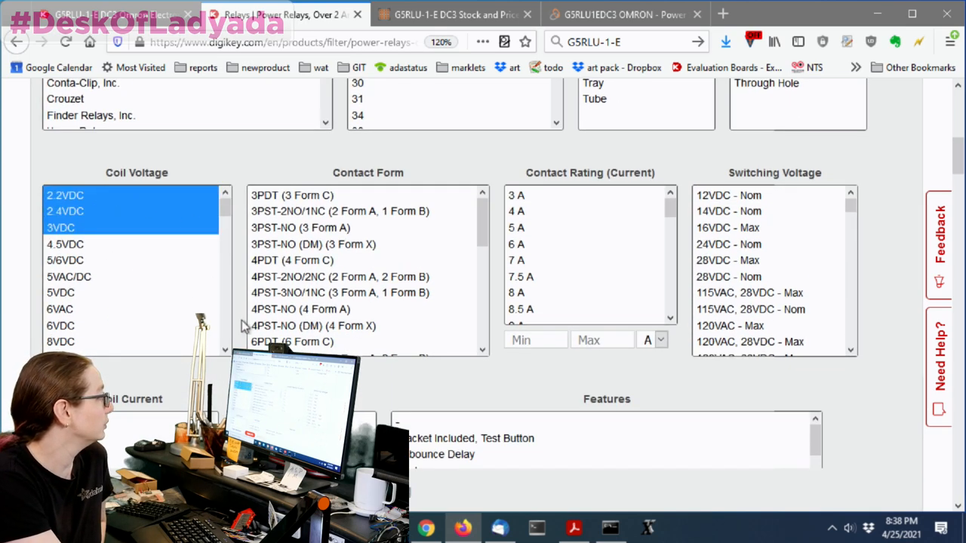
mouse_move(64, 261)
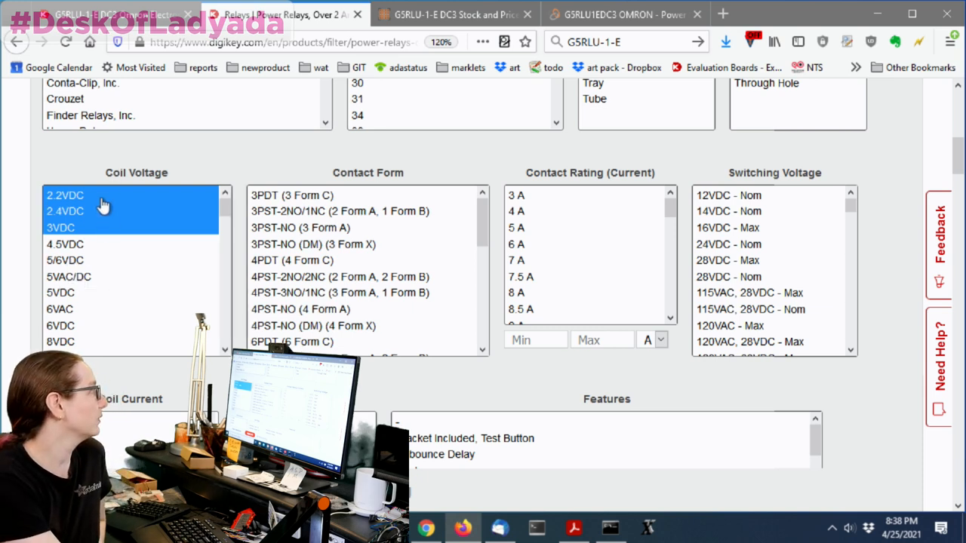
mouse_move(190, 284)
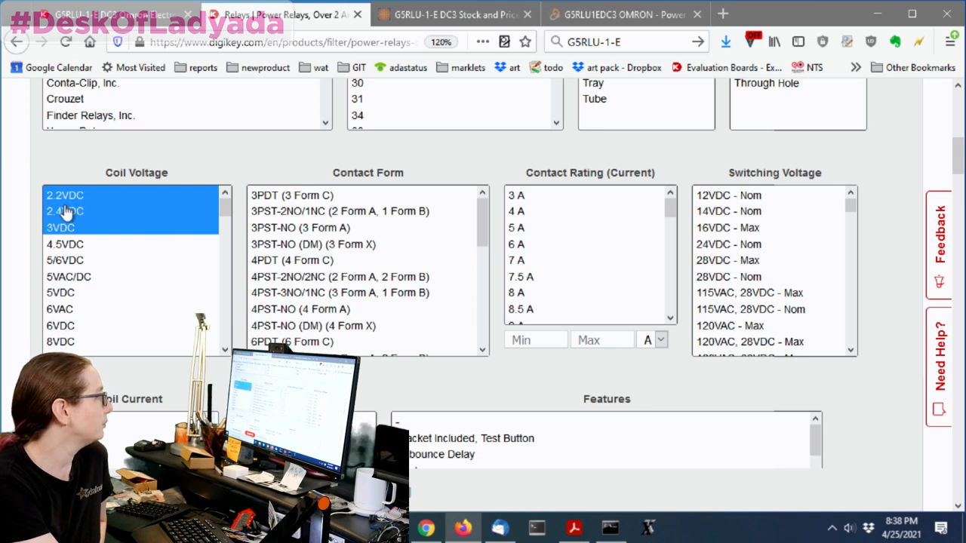
scroll(up, 3)
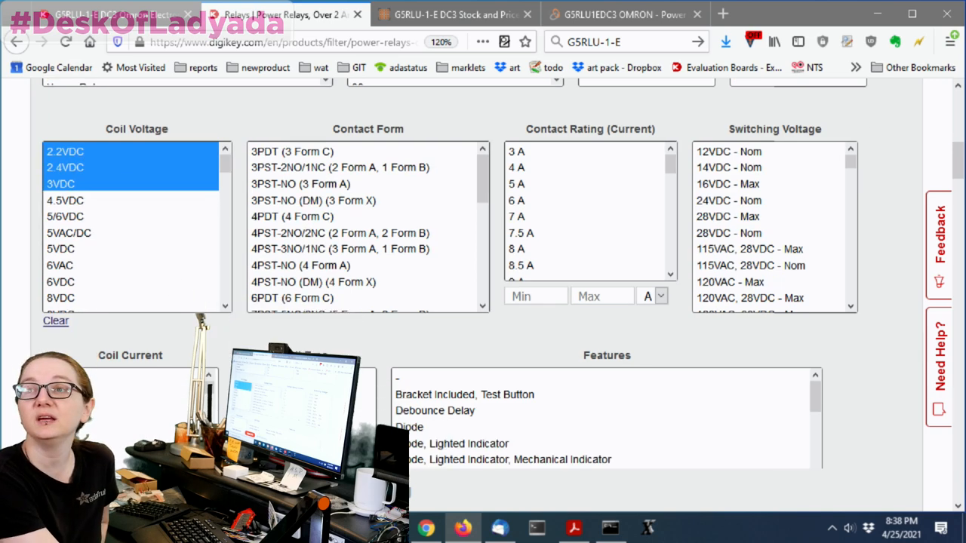
scroll(down, 3)
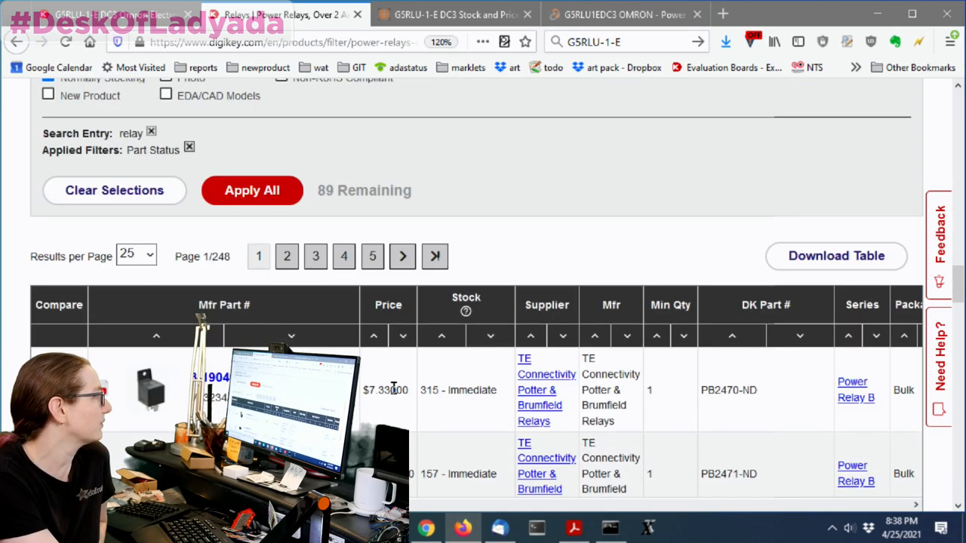
scroll(down, 3)
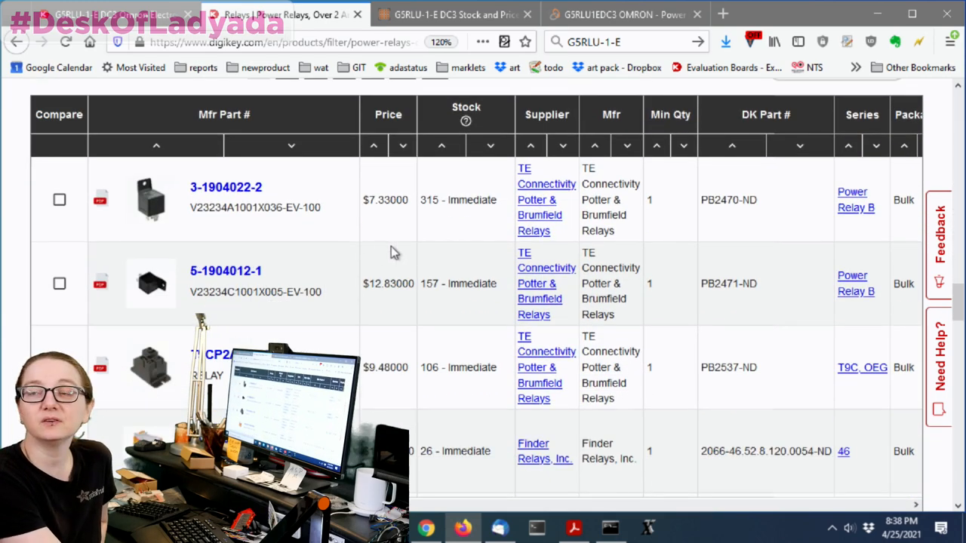
scroll(up, 3)
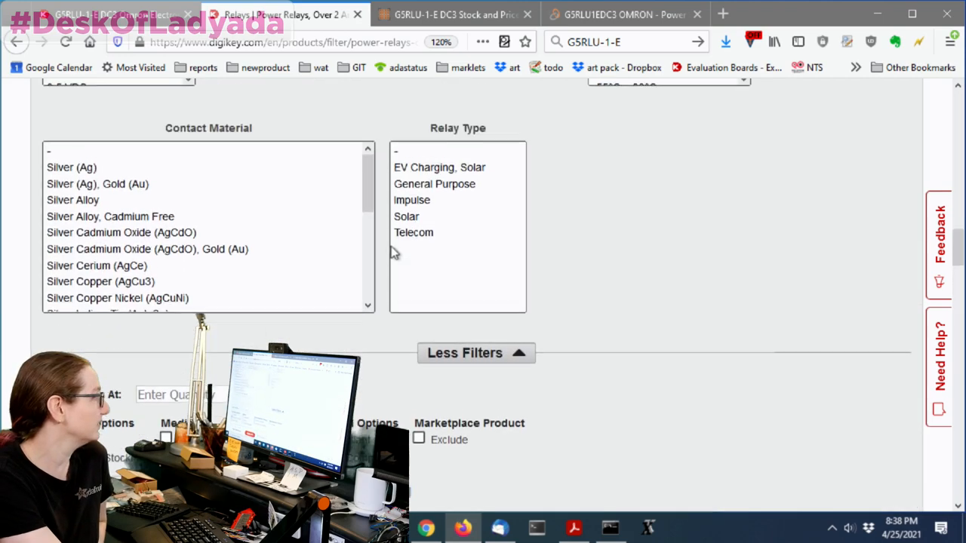
scroll(down, 3)
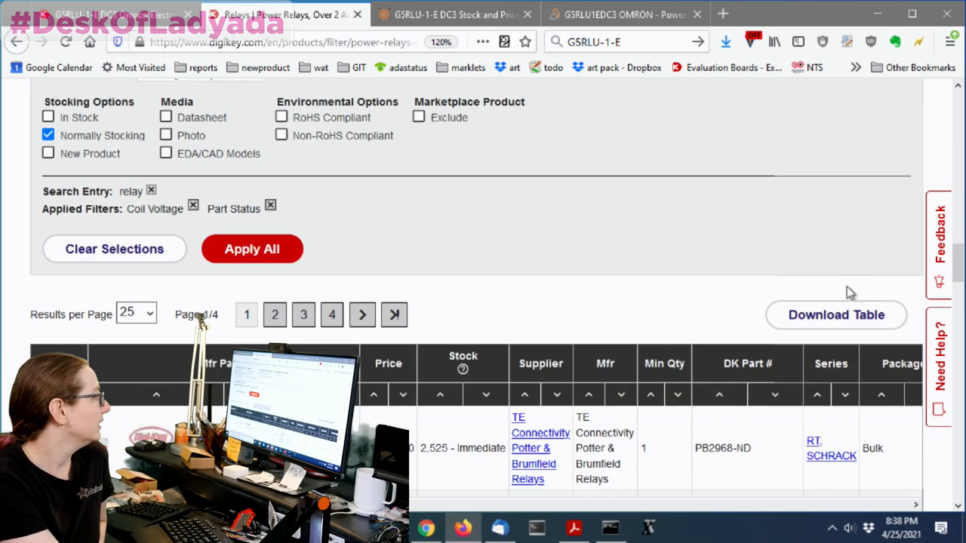
Select the Latching options in the Coil Type filter list
scroll(up, 3)
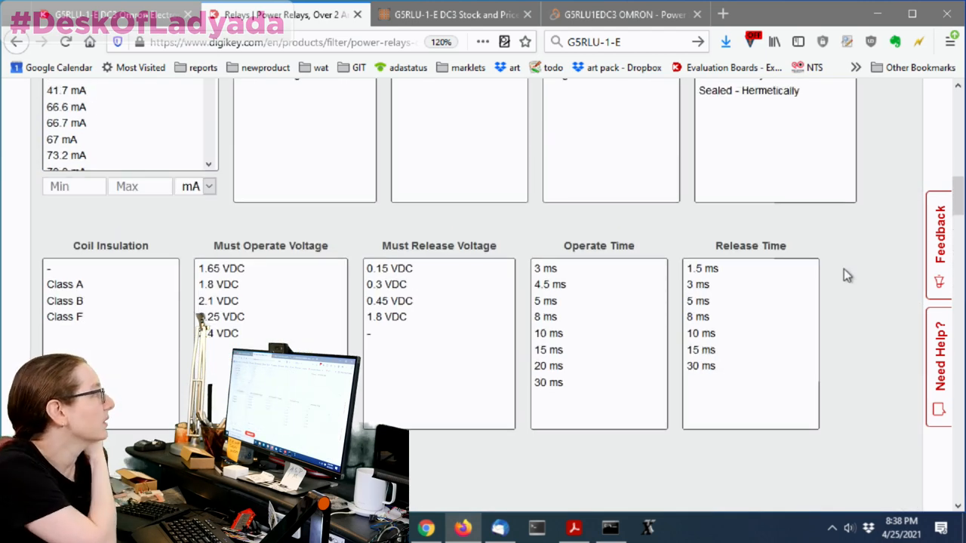
scroll(up, 3)
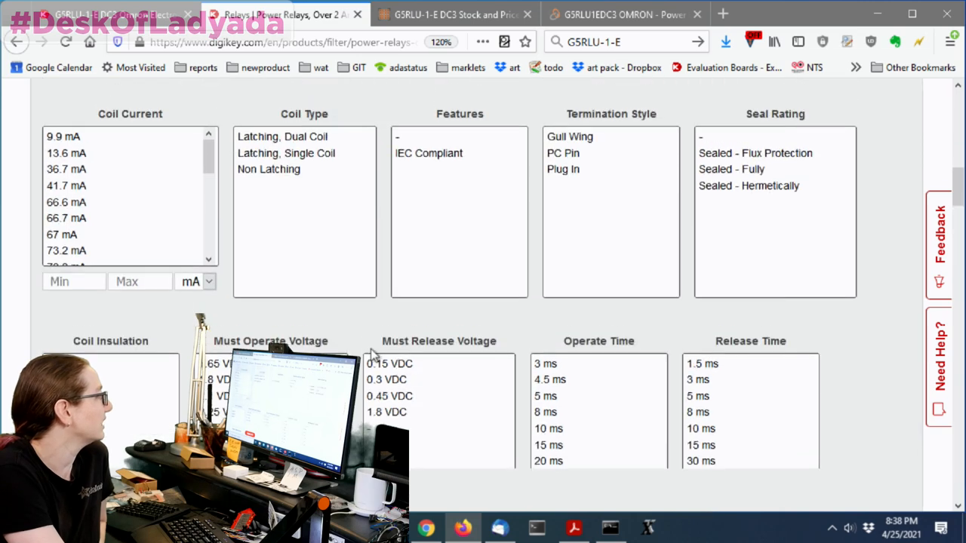
mouse_move(382, 269)
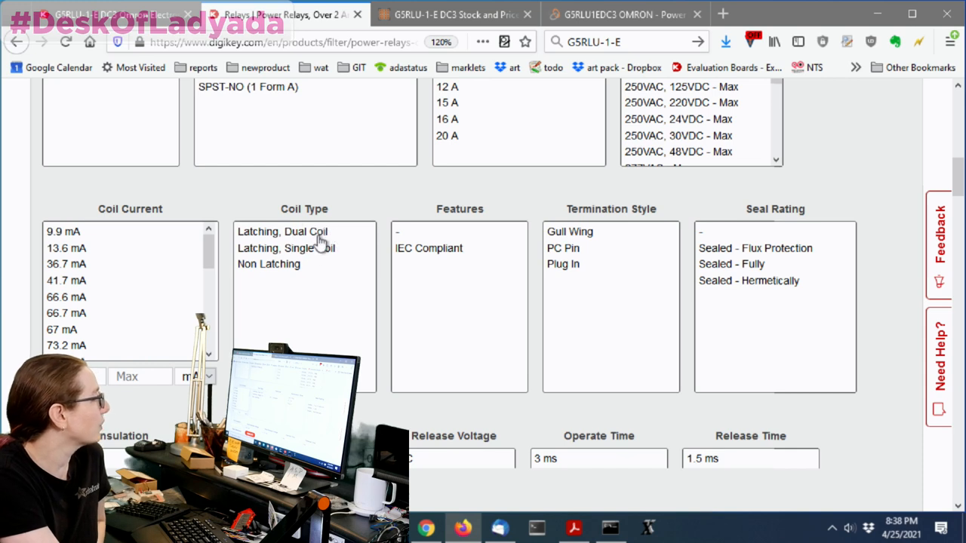
mouse_move(317, 234)
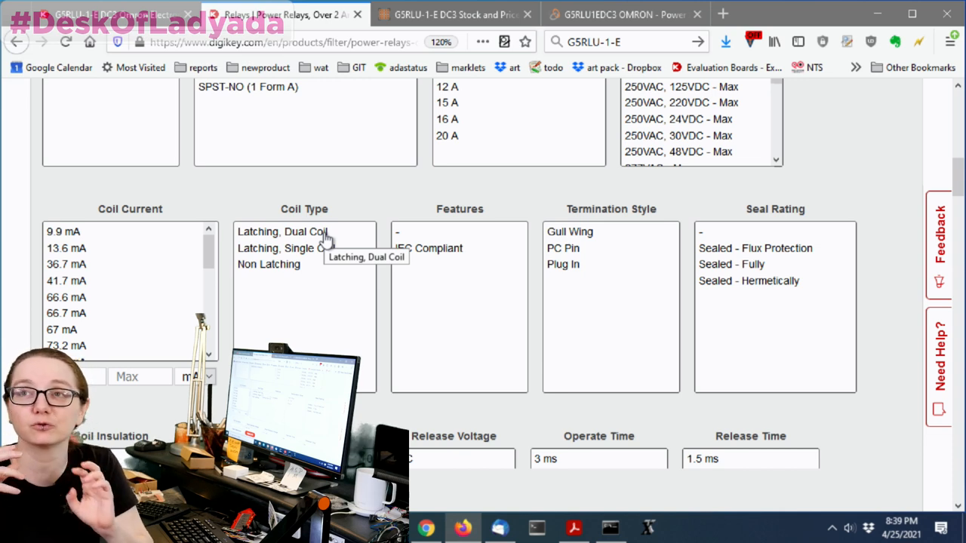
click(290, 240)
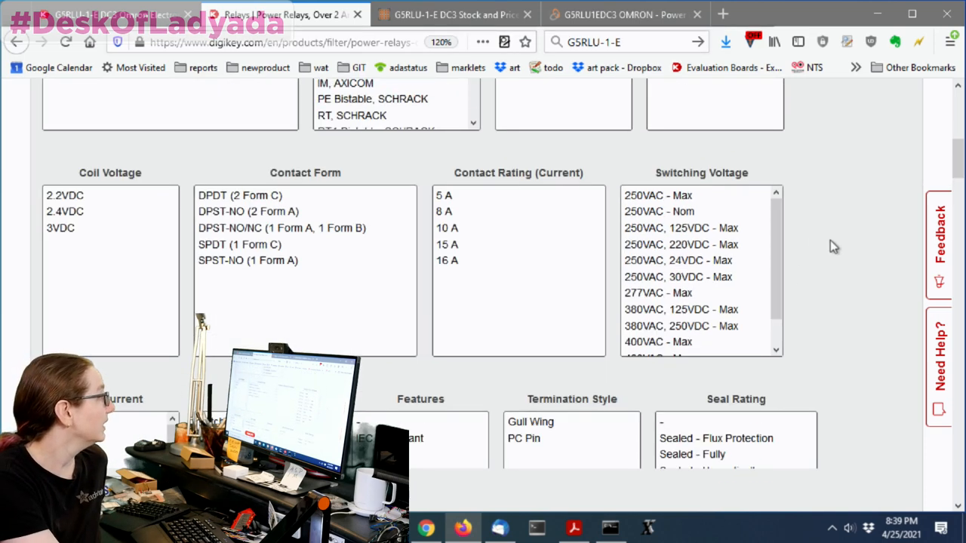
Apply a Contact Form filter covering SPDT (1 Form C) through DPDT (2 Form C)
scroll(up, 3)
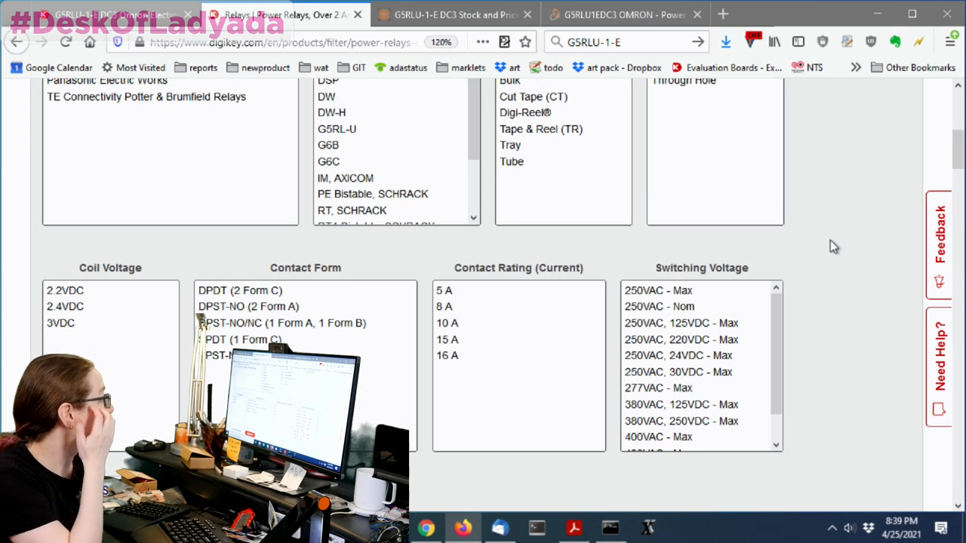
mouse_move(270, 316)
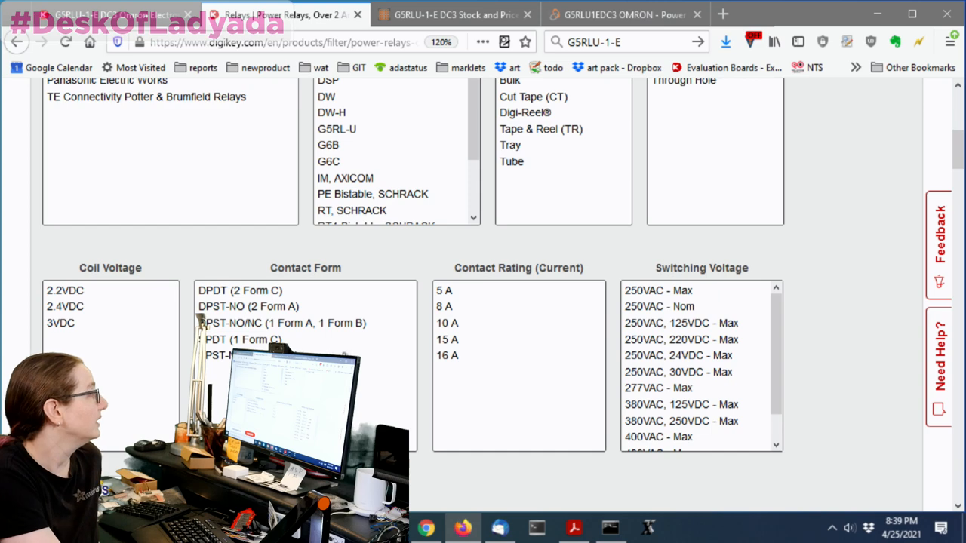
scroll(down, 3)
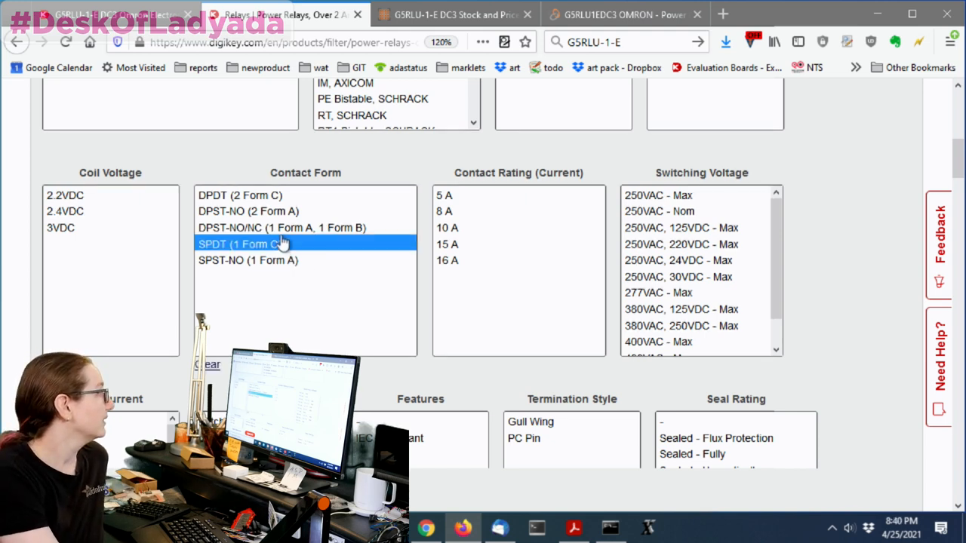
click(240, 195)
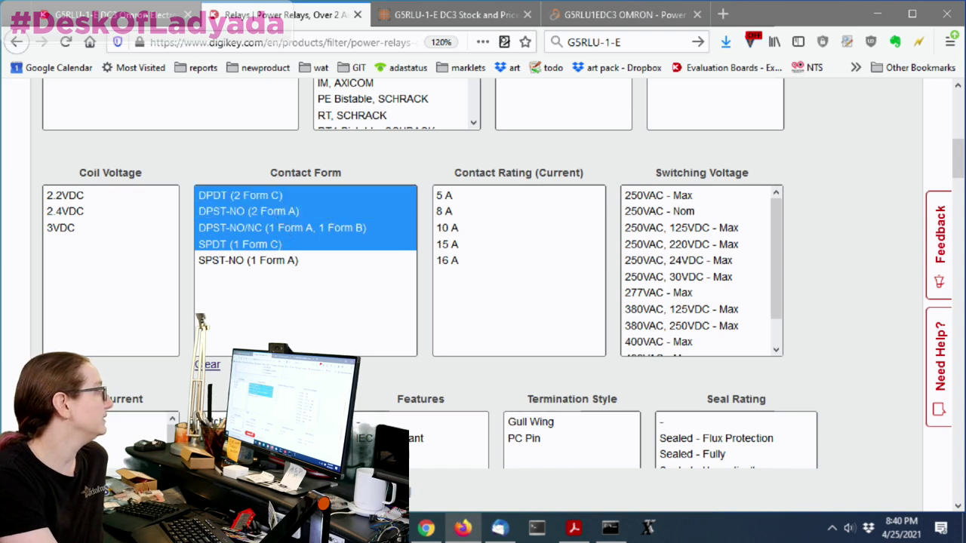
click(208, 365)
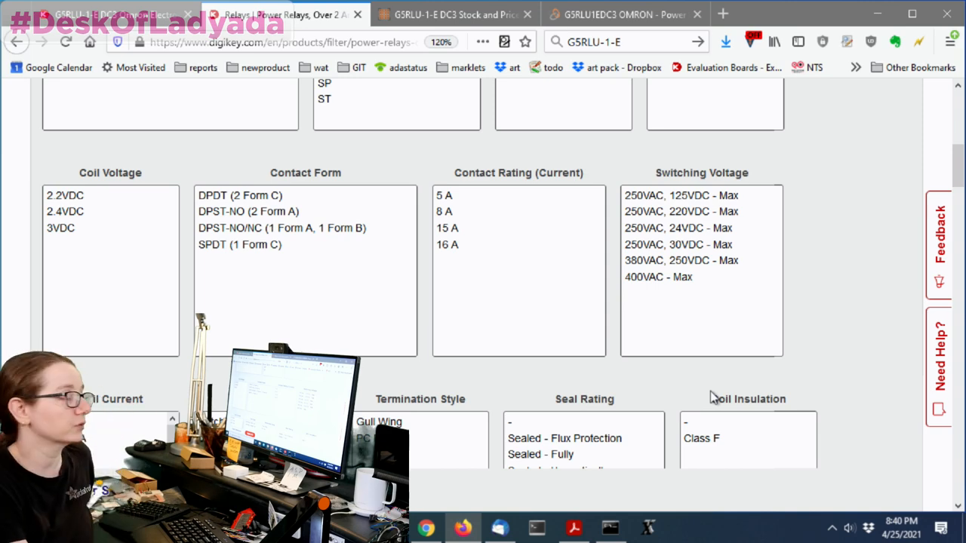
scroll(up, 3)
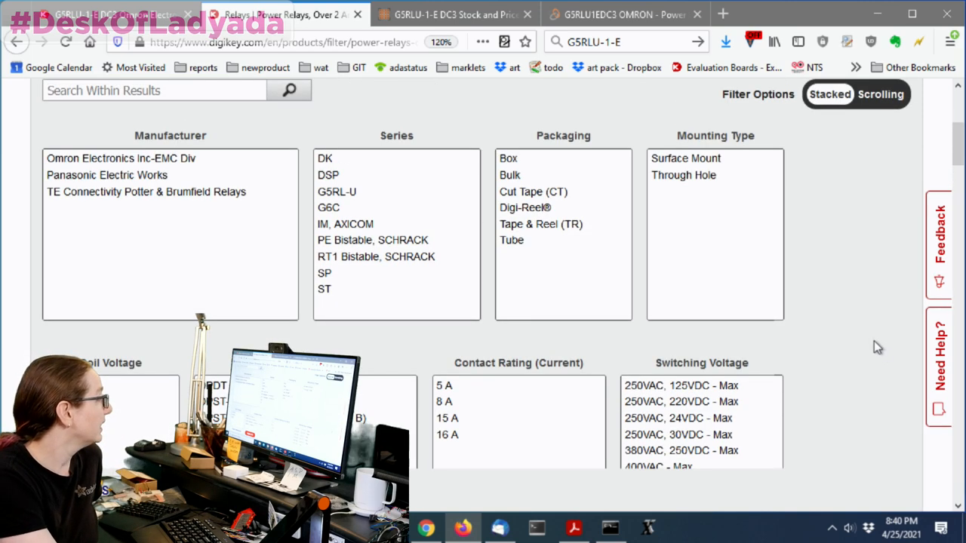
mouse_move(809, 248)
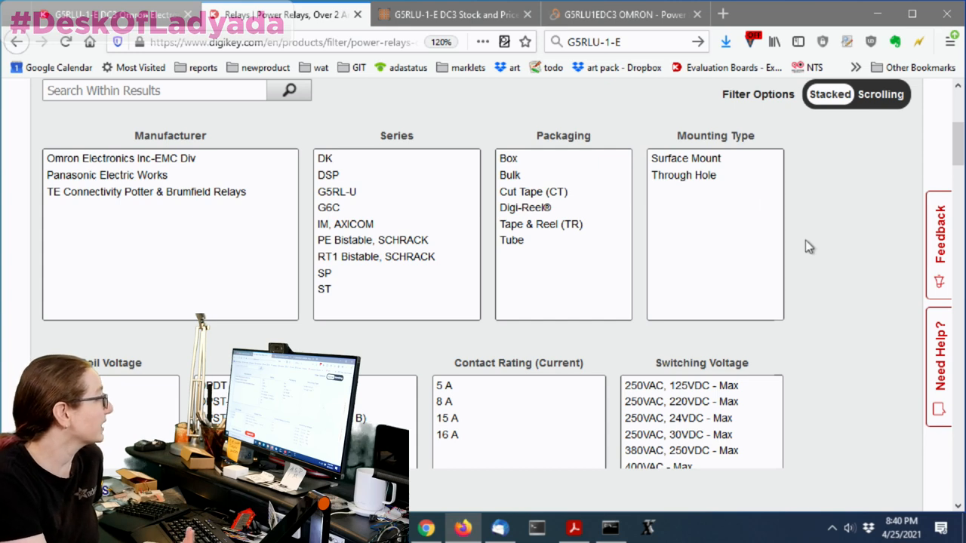
scroll(down, 3)
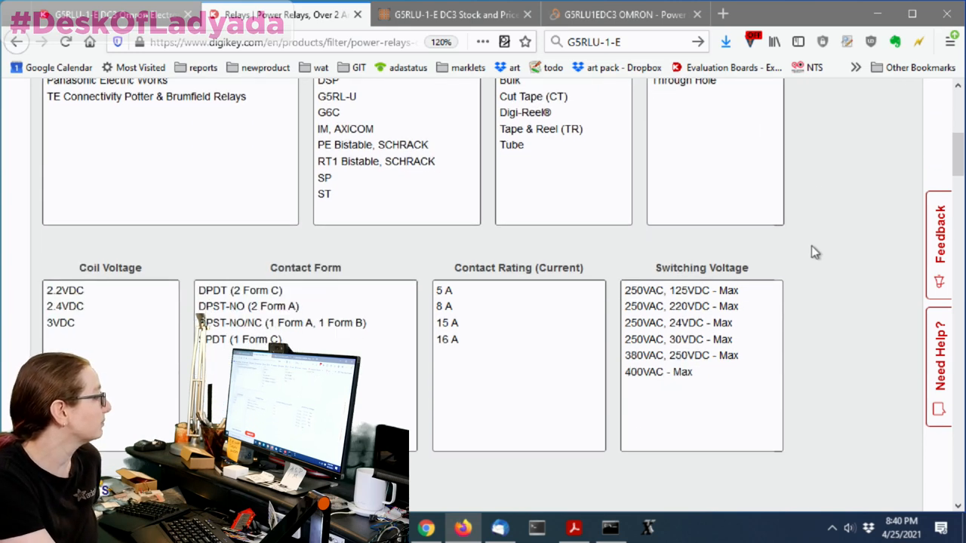
scroll(down, 3)
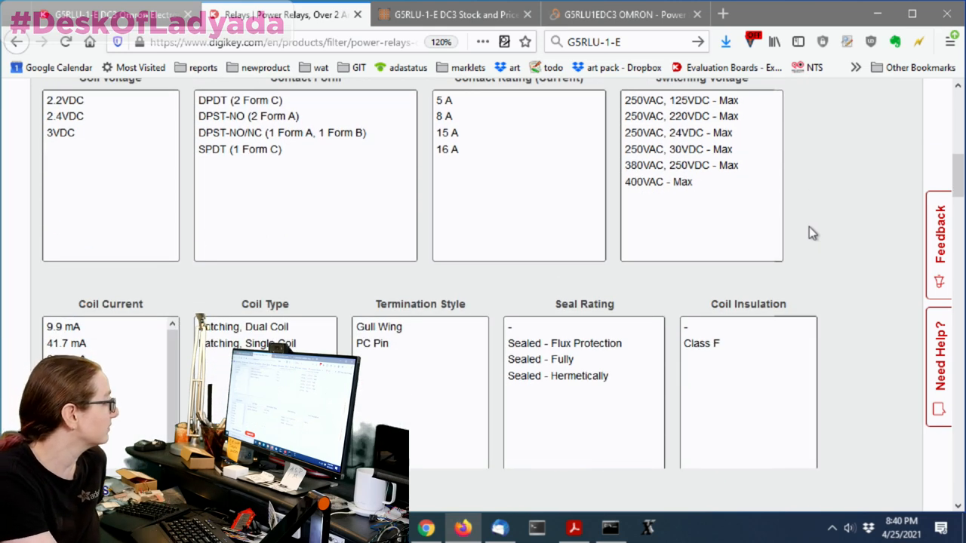
scroll(up, 3)
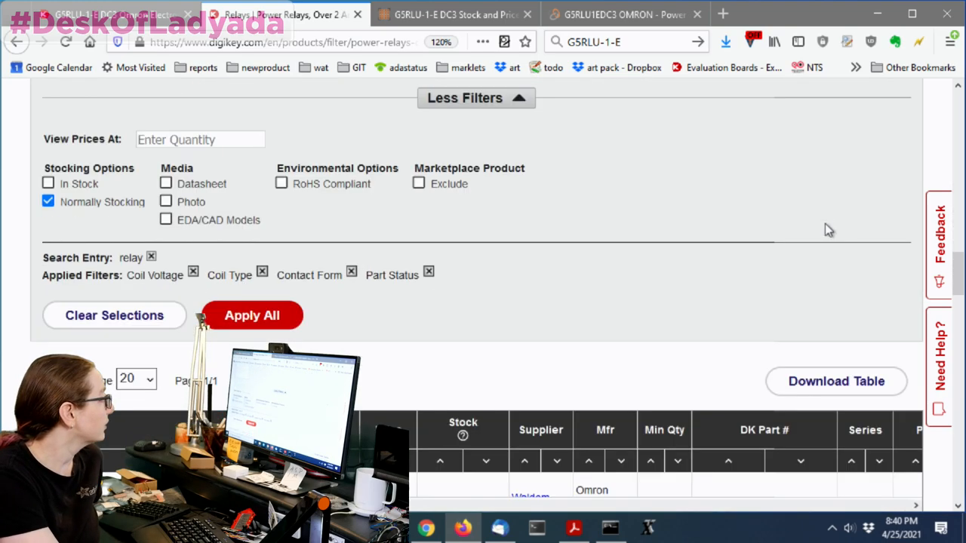
scroll(down, 3)
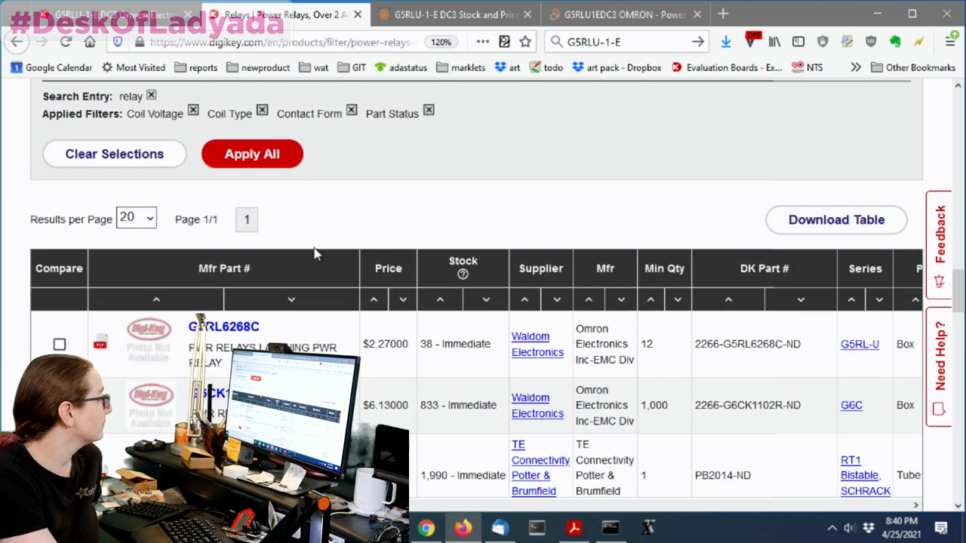
Set the View Prices At quantity to 500 and review the re-sorted results
scroll(up, 3)
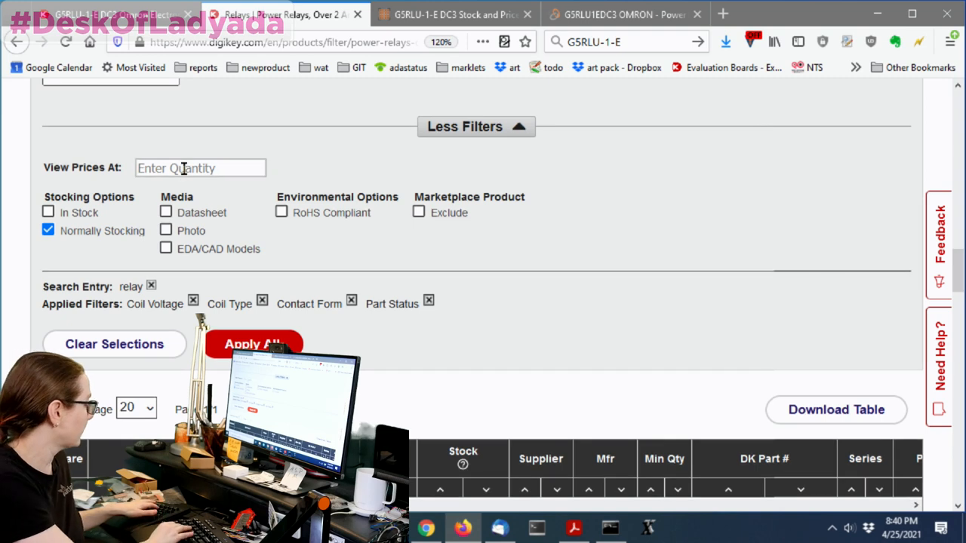
text(500)
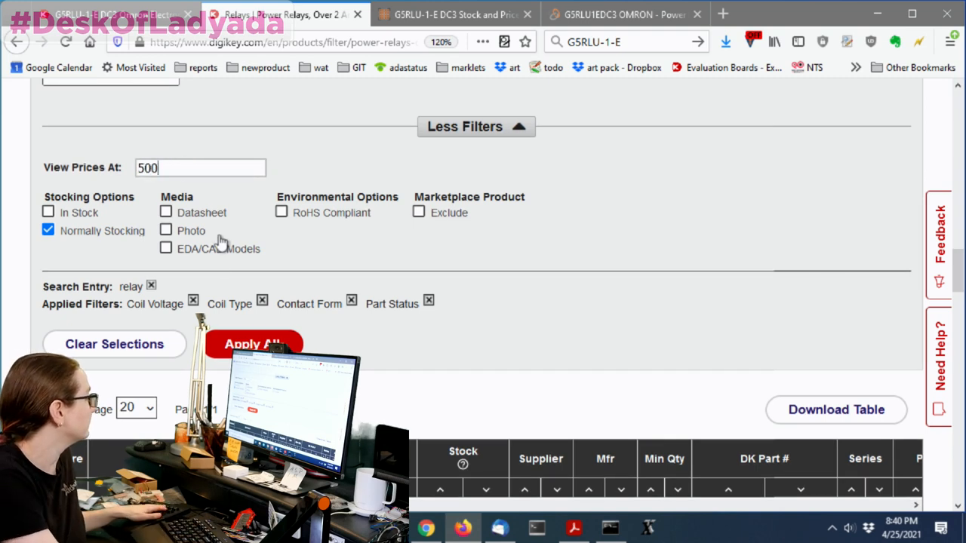
mouse_move(562, 336)
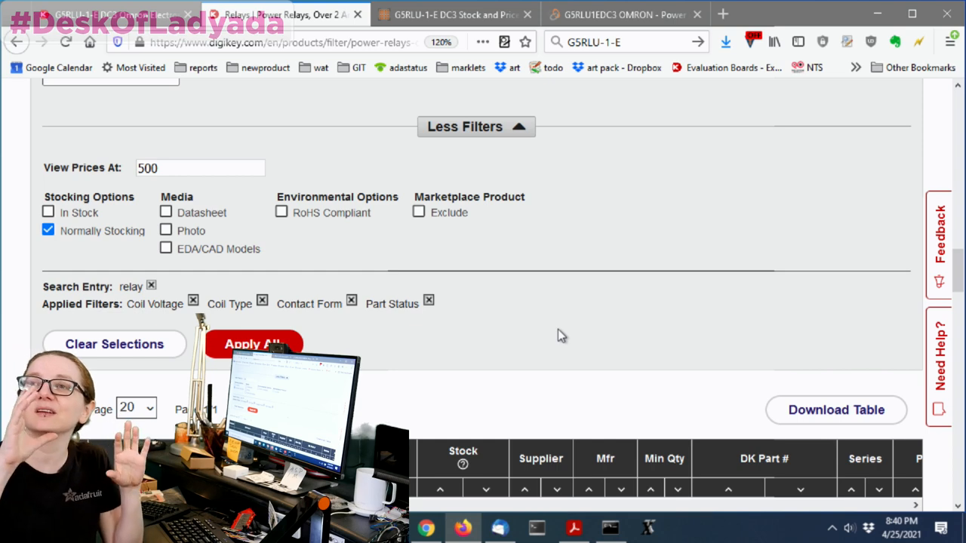
scroll(down, 3)
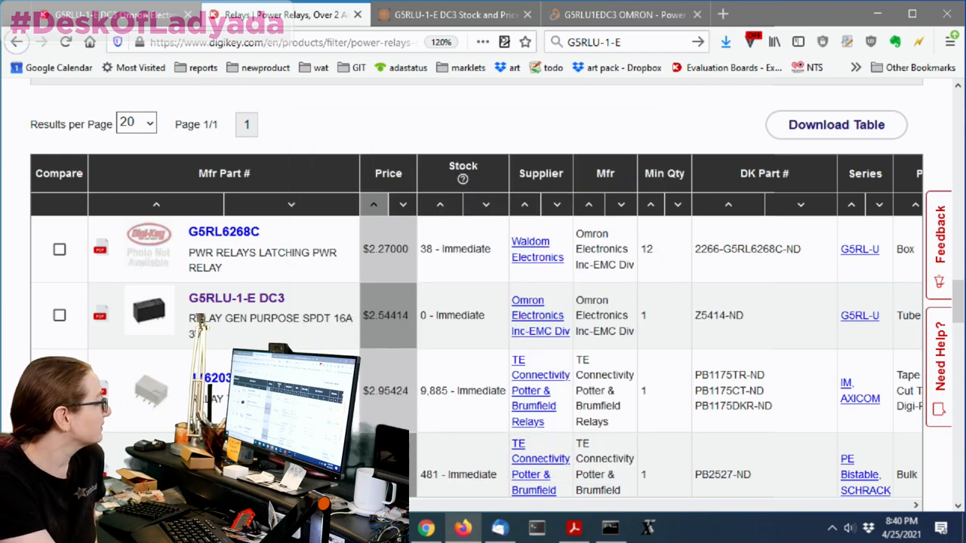
Scroll the relay results table sideways to review the spec columns
scroll(right, 3)
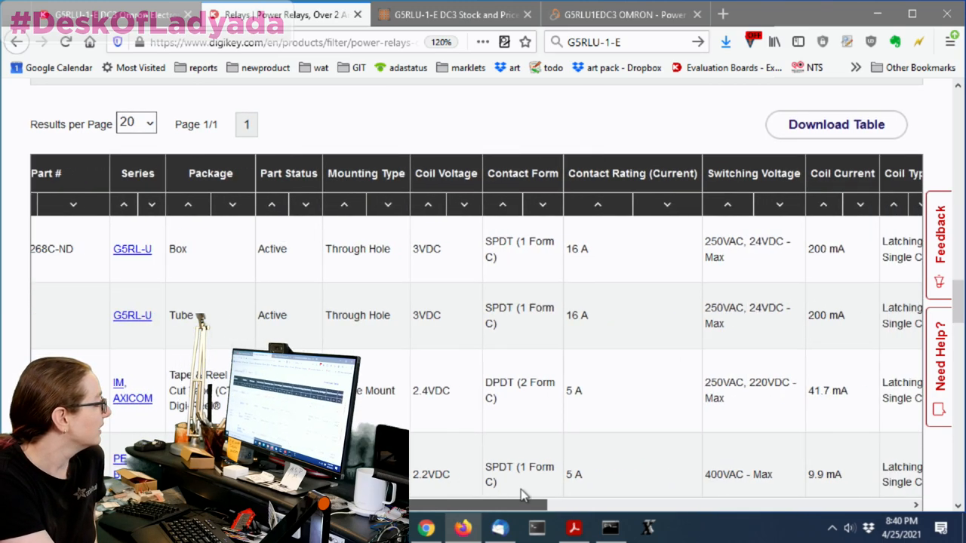
scroll(right, 3)
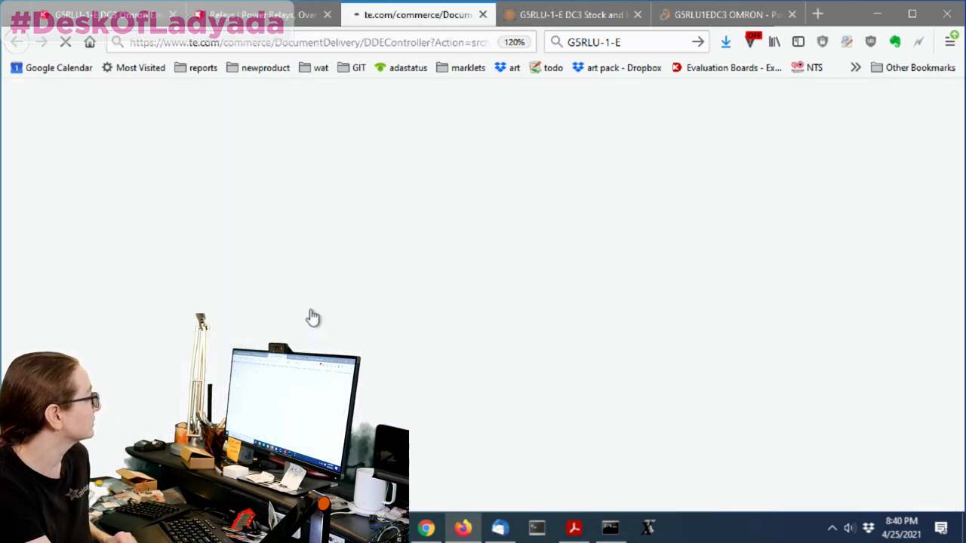
mouse_move(352, 312)
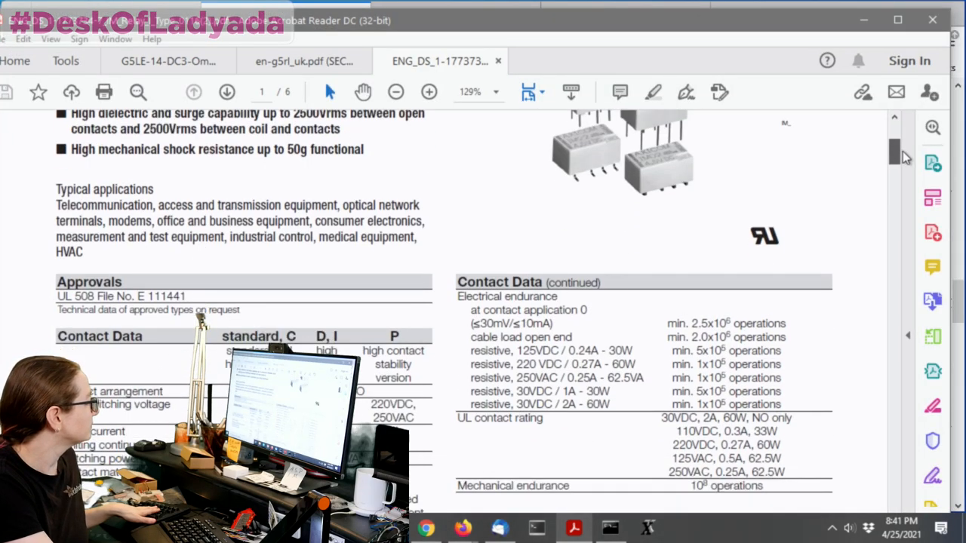
scroll(down, 3)
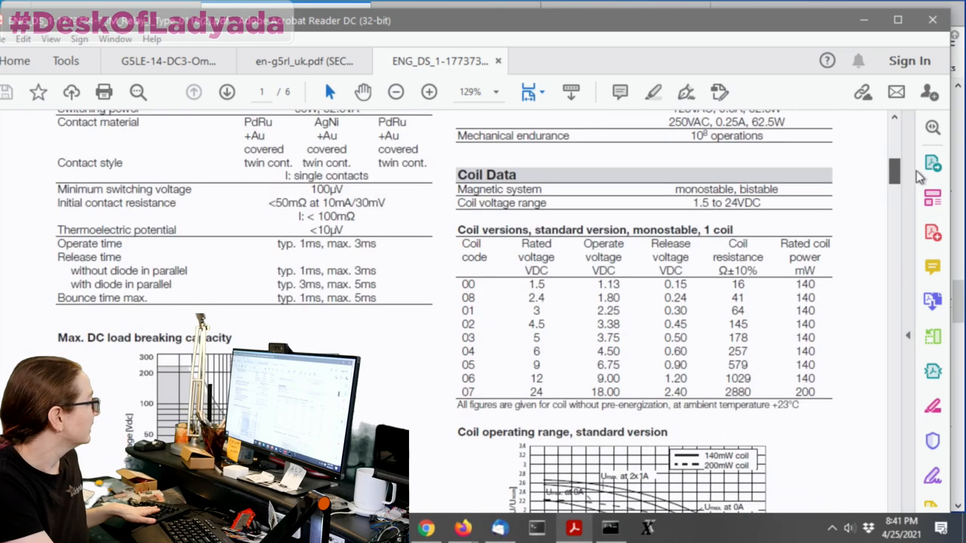
scroll(down, 3)
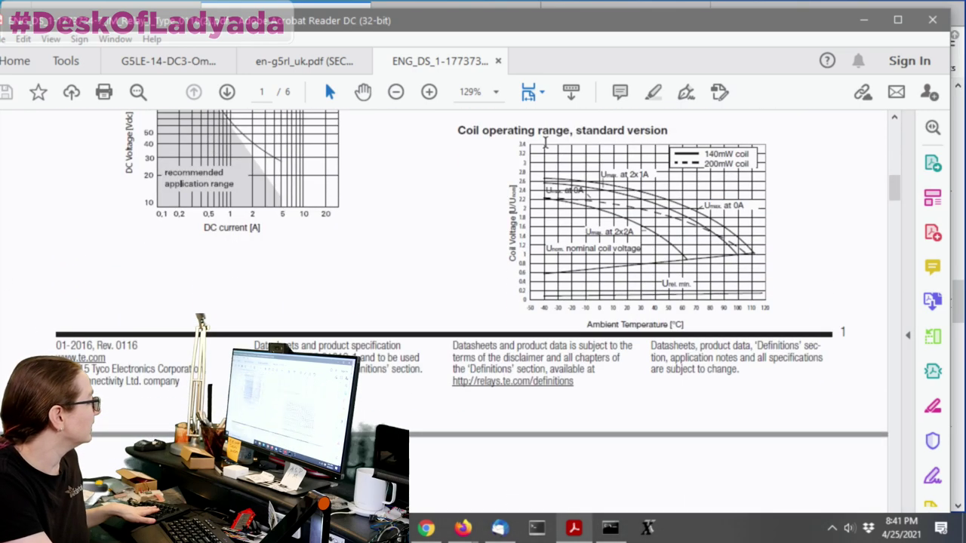
scroll(down, 3)
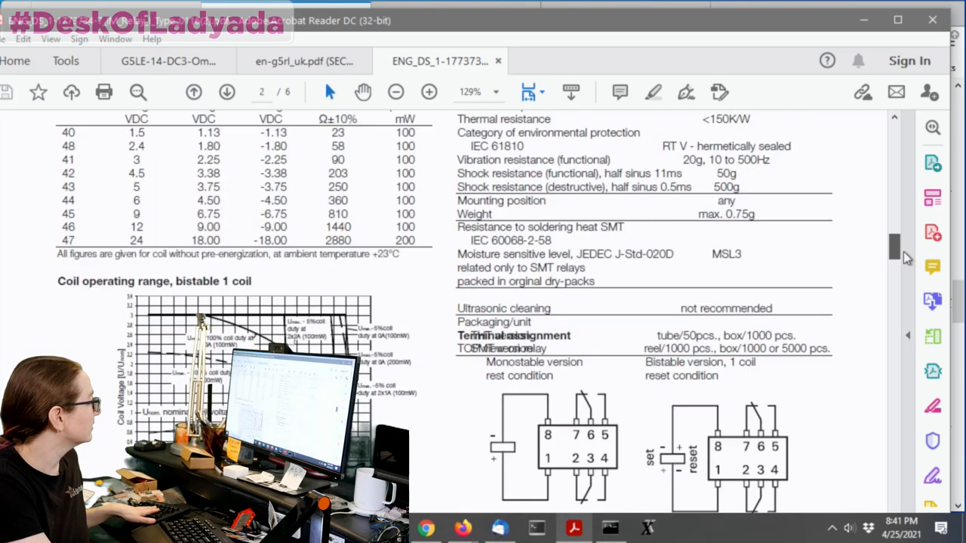
scroll(up, 3)
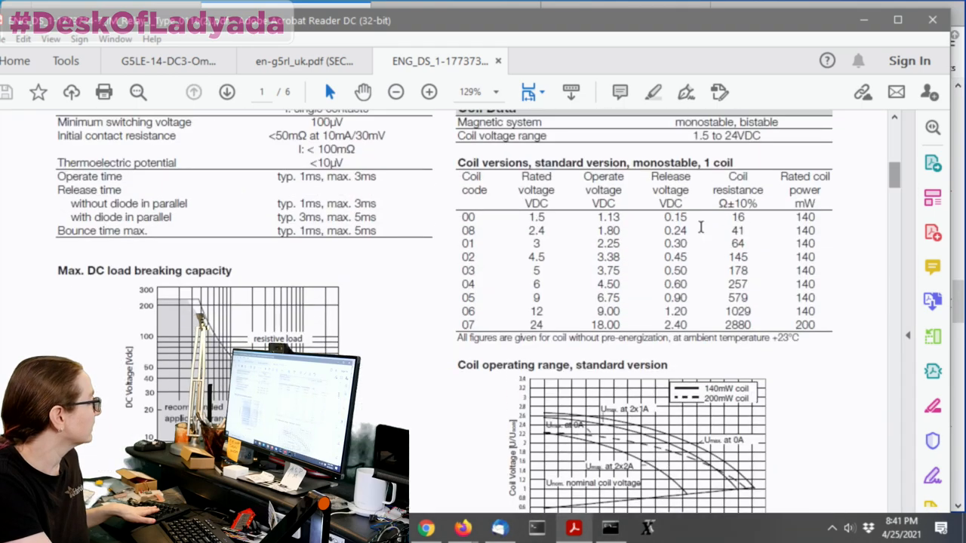
click(429, 92)
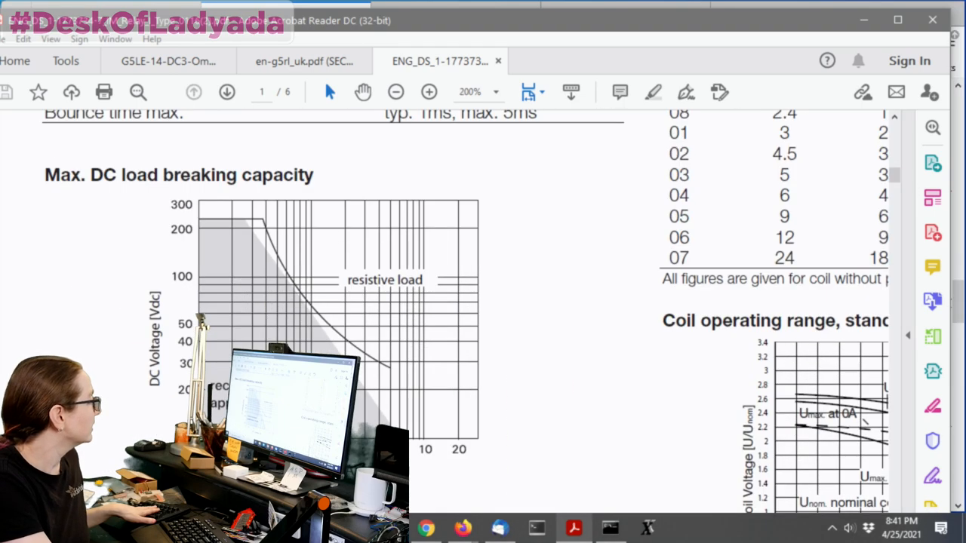
click(428, 91)
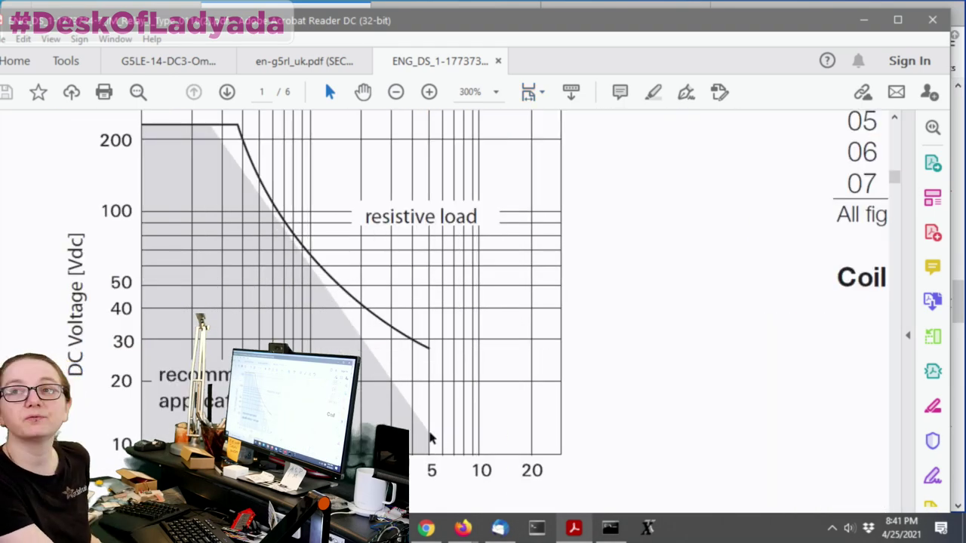
scroll(down, 3)
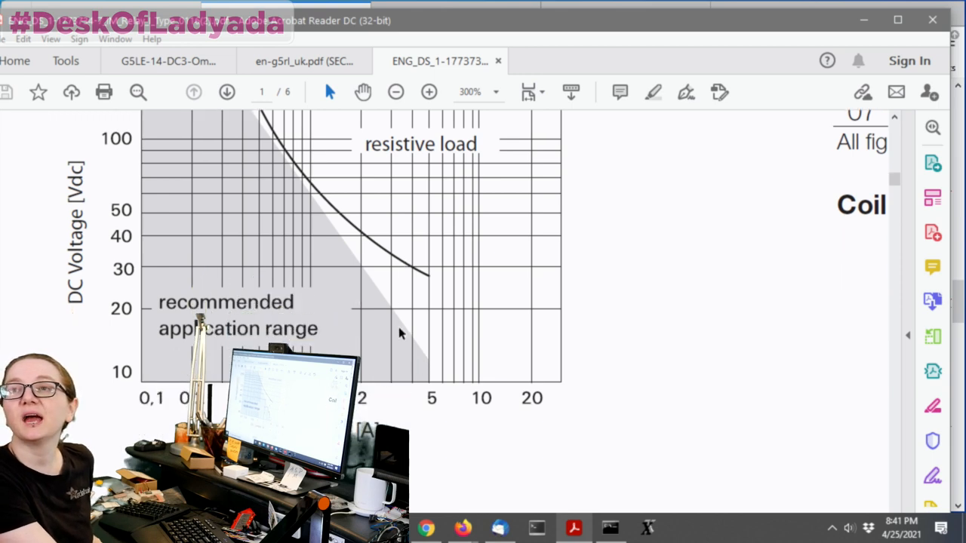
scroll(up, 3)
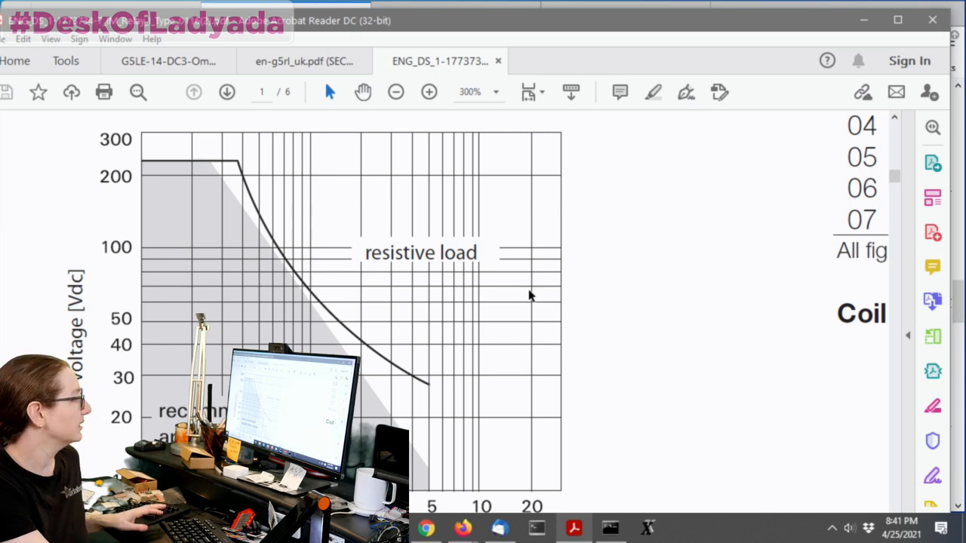
click(395, 91)
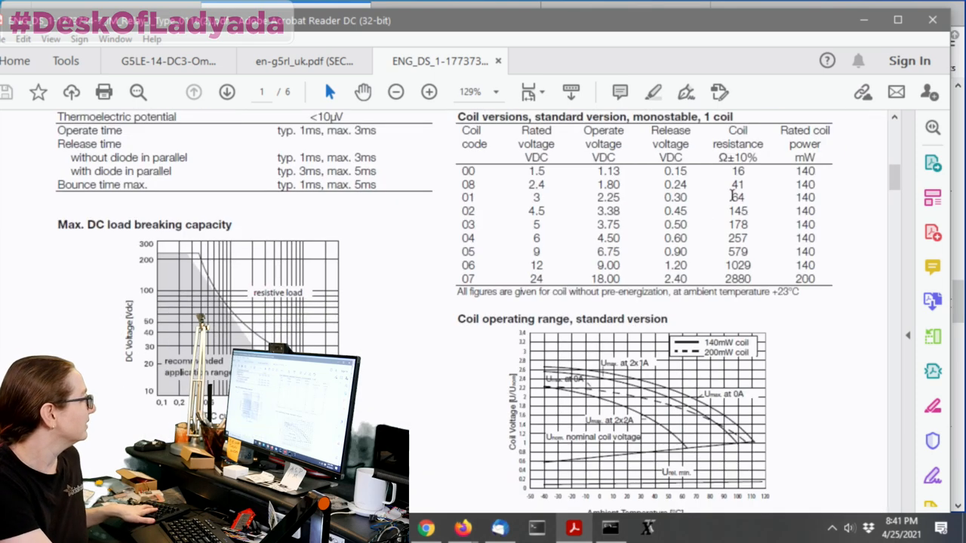
scroll(up, 3)
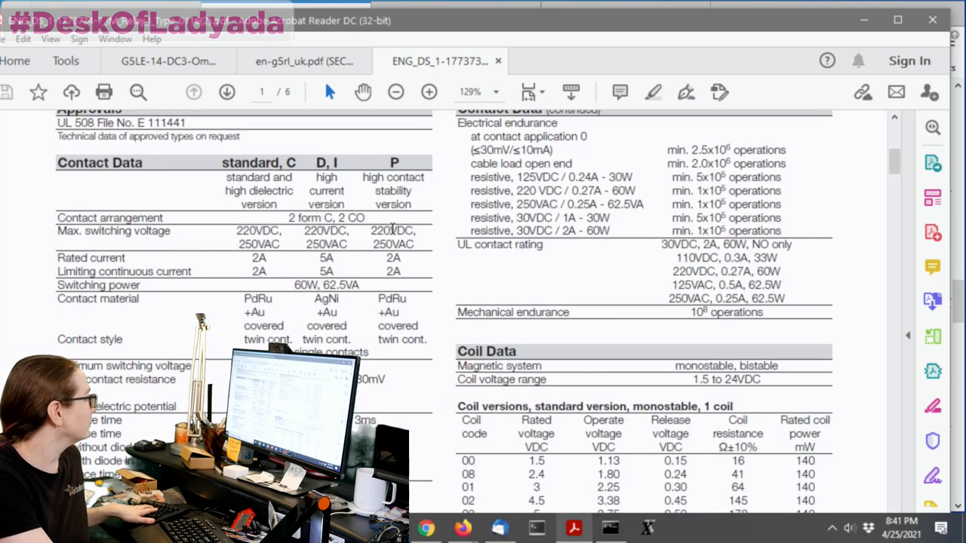
mouse_move(638, 260)
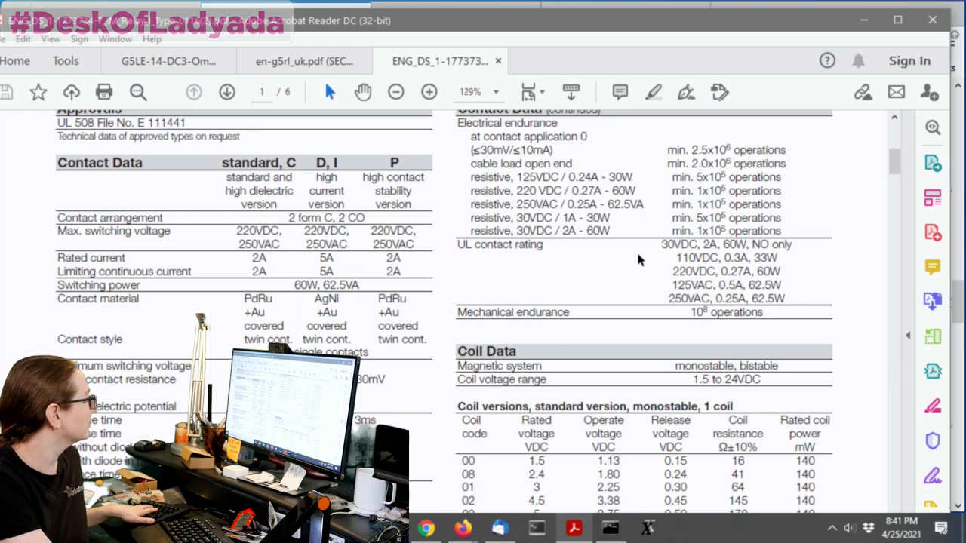
scroll(down, 3)
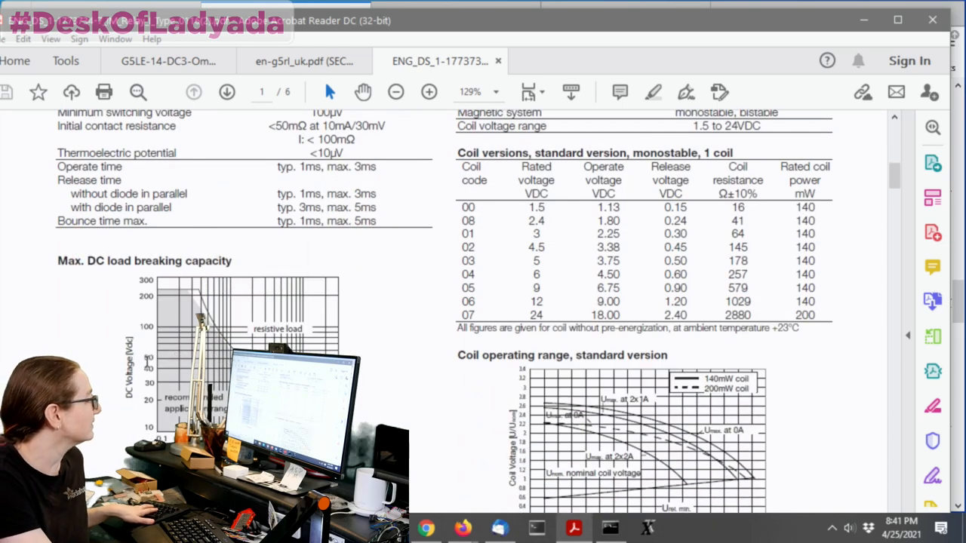
click(429, 92)
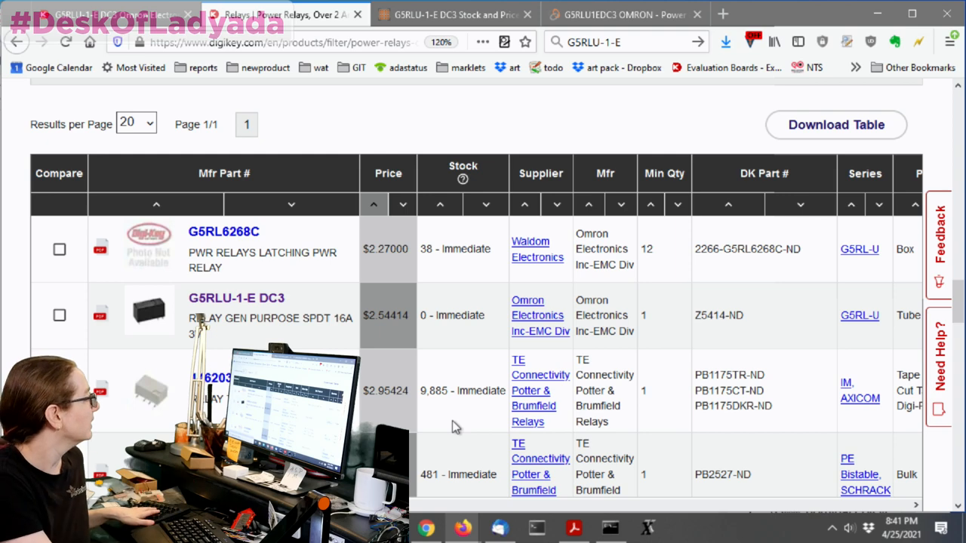
mouse_move(428, 293)
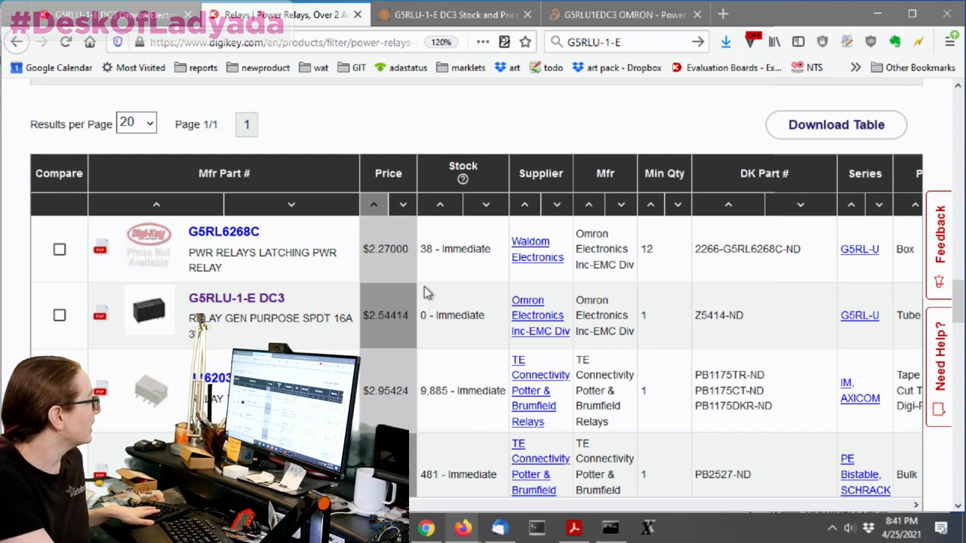
mouse_move(426, 292)
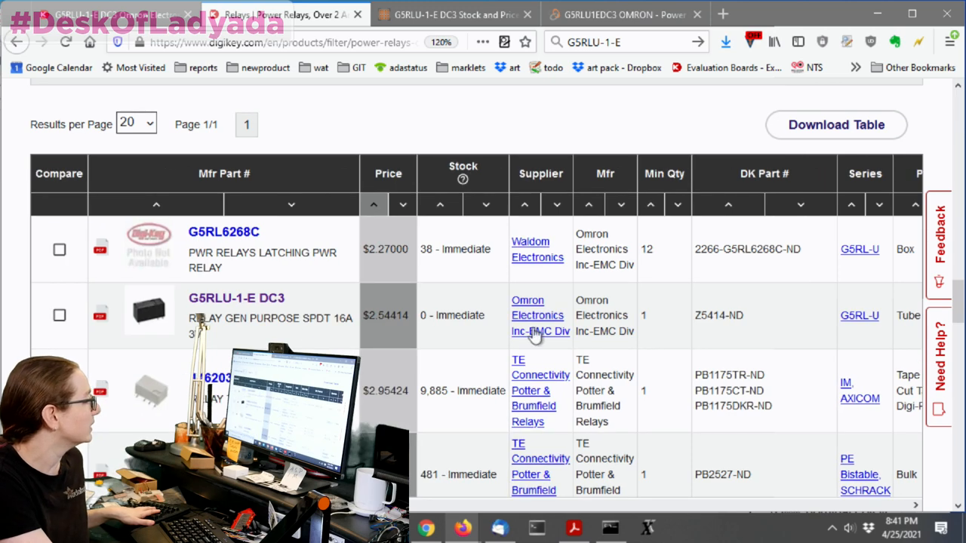
Browse the relay results, then open the downloaded Omron G5RL datasheet in Acrobat Reader
scroll(down, 3)
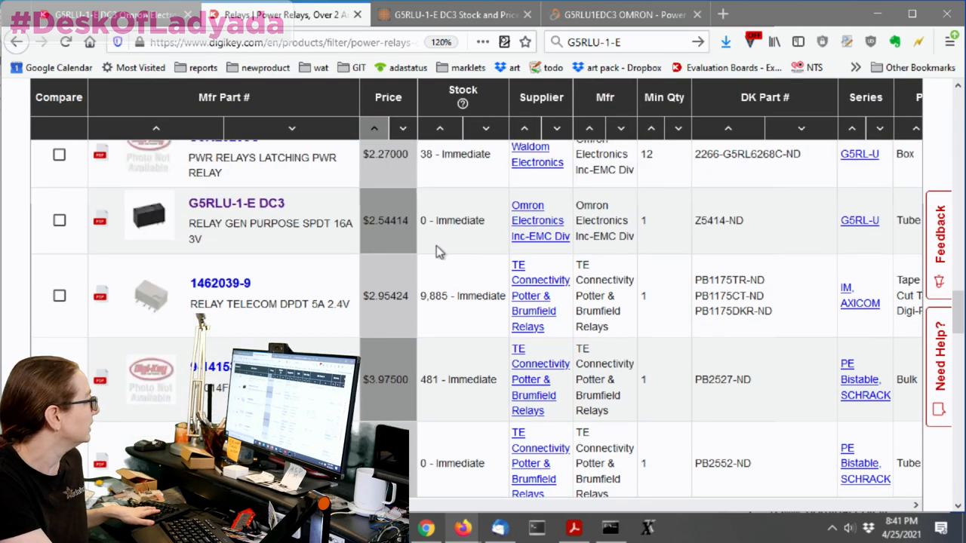
scroll(down, 3)
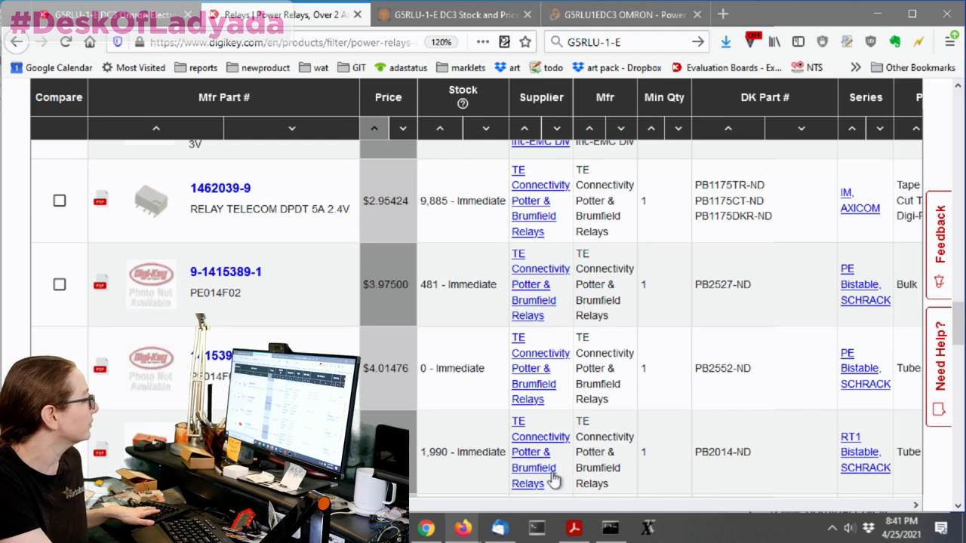
scroll(up, 3)
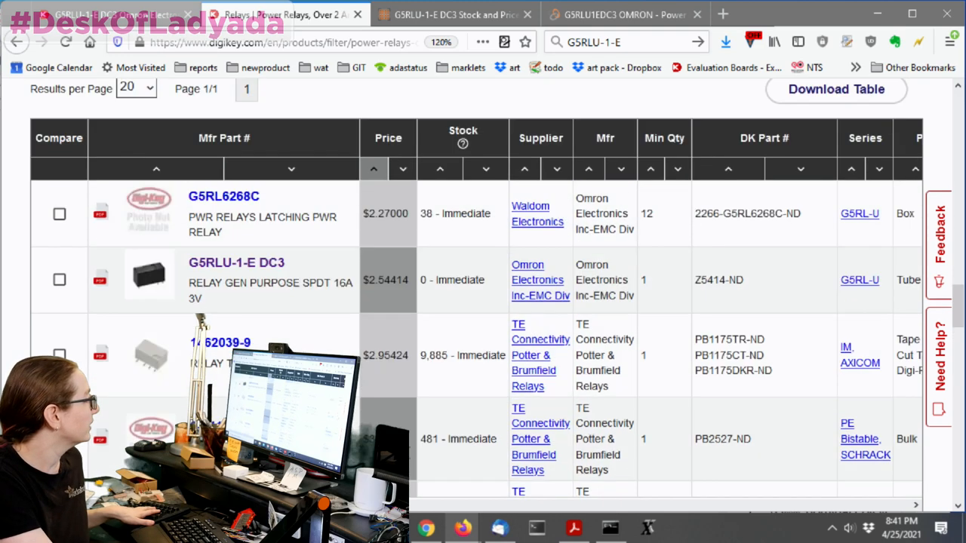
scroll(down, 3)
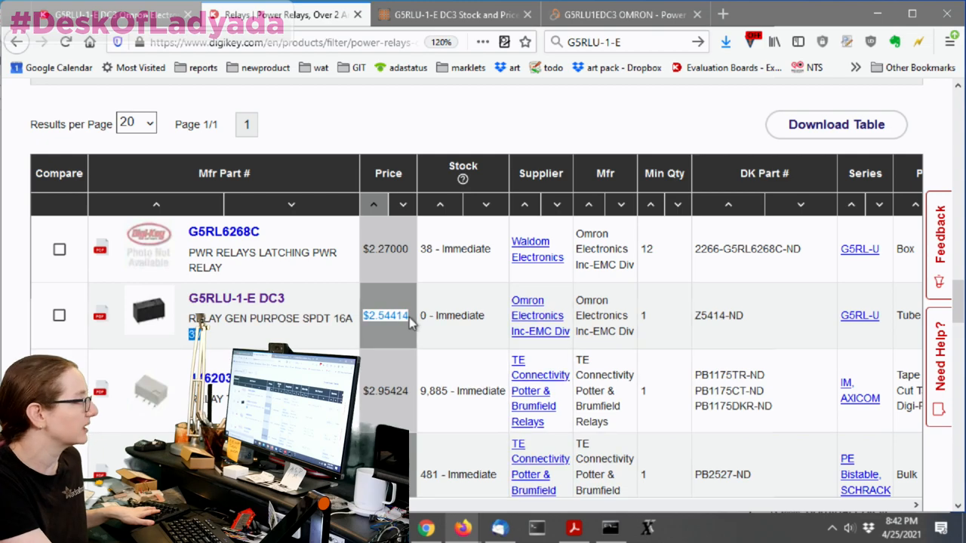
scroll(down, 3)
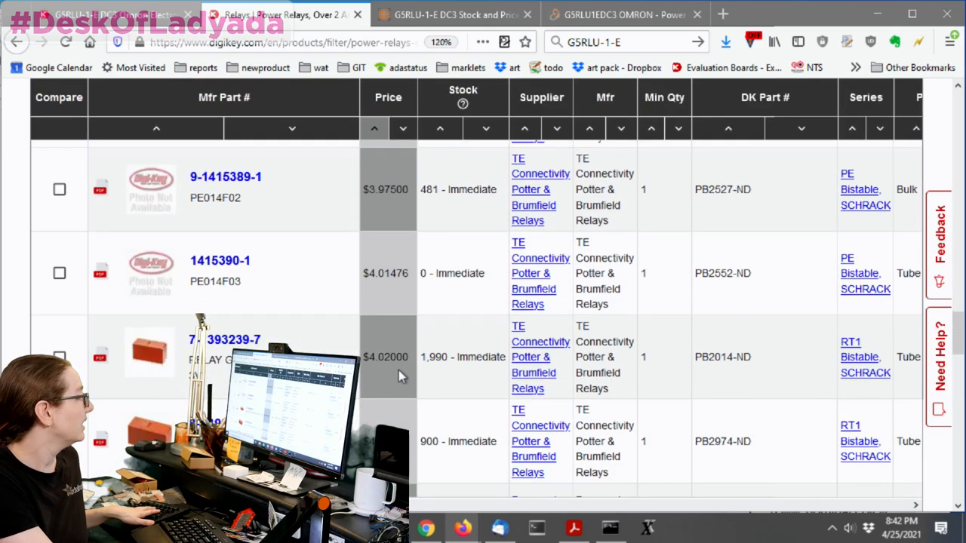
scroll(up, 3)
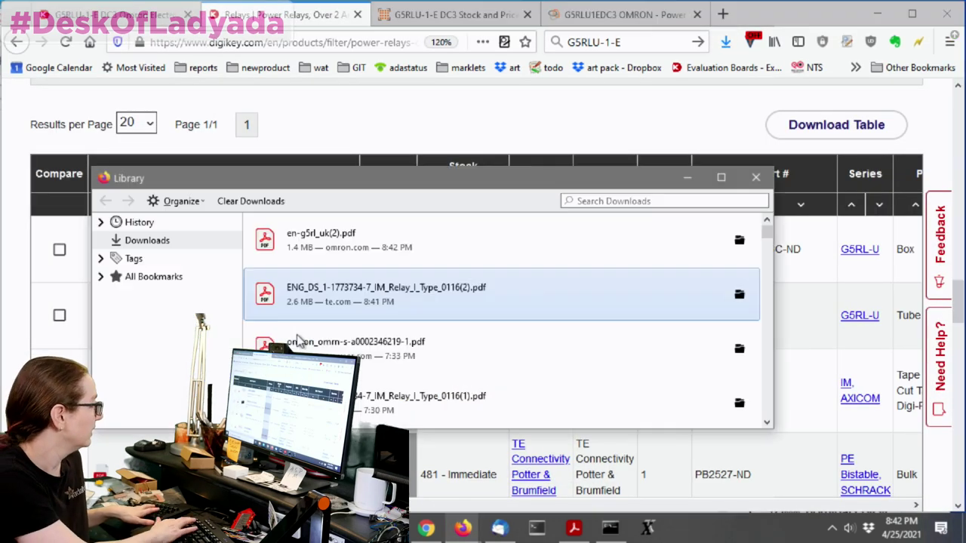
double_click(321, 240)
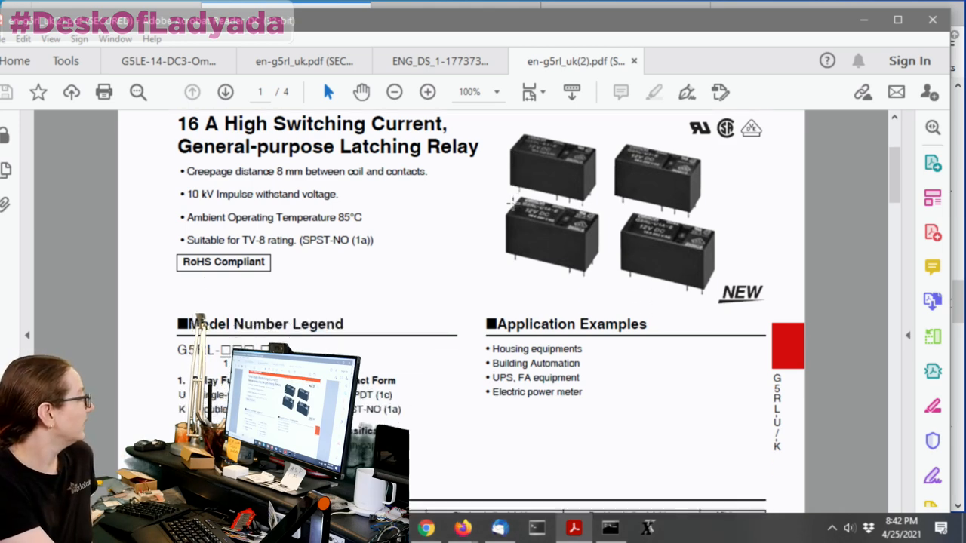
Zoom the G5RL datasheet to 150% and scroll to page 2's Contacts and Characteristics tables
scroll(down, 3)
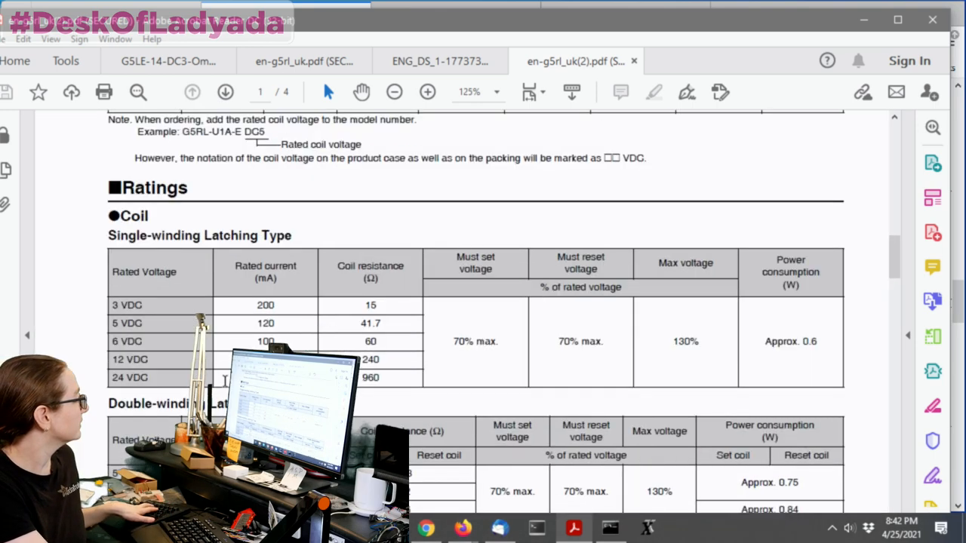
scroll(down, 3)
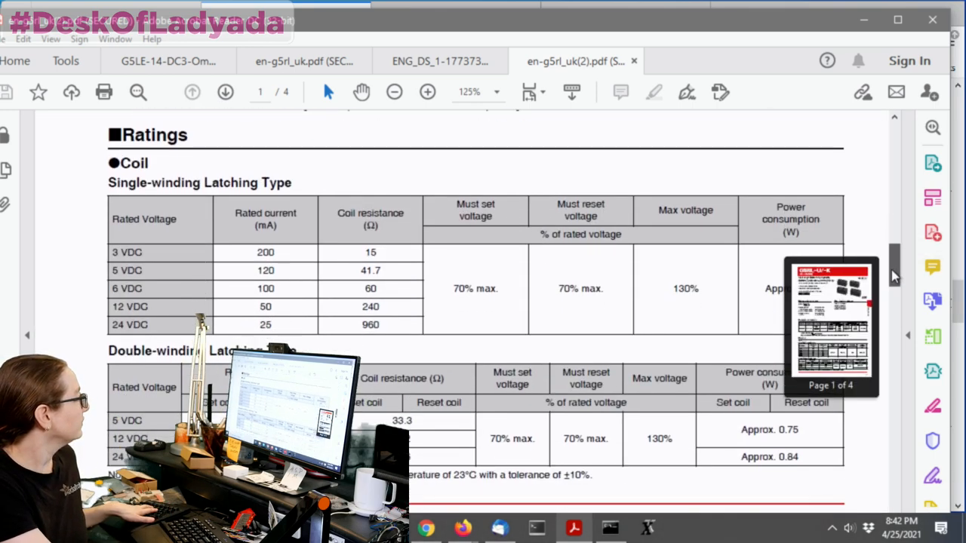
click(428, 92)
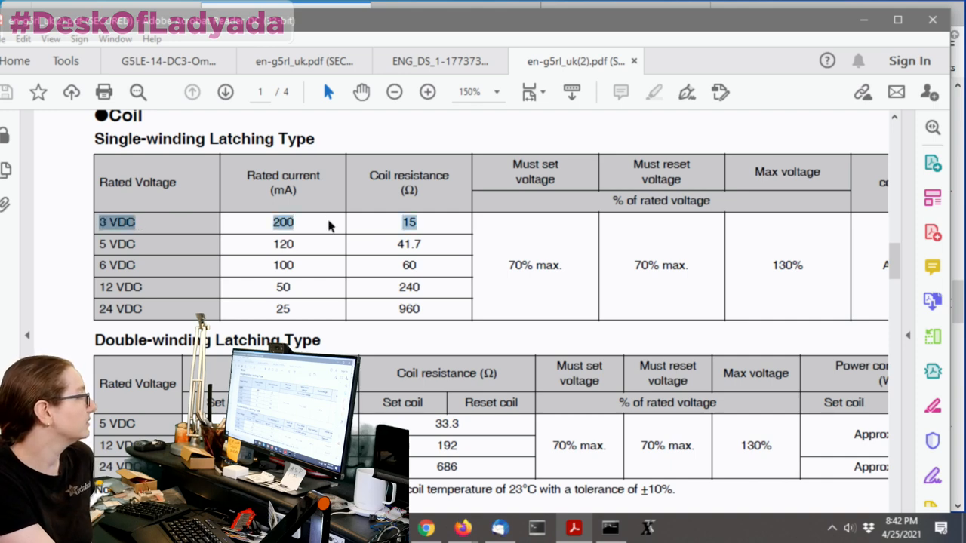
mouse_move(450, 221)
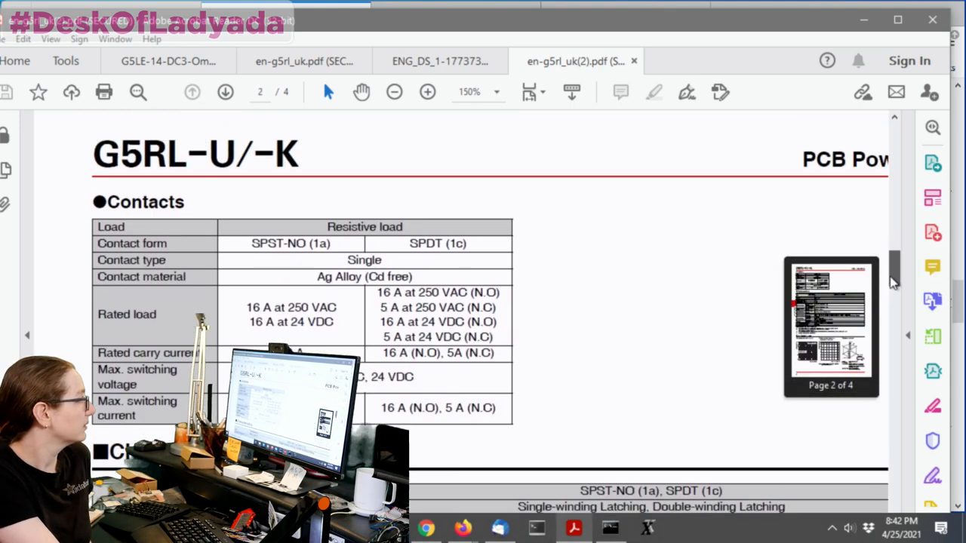
scroll(up, 3)
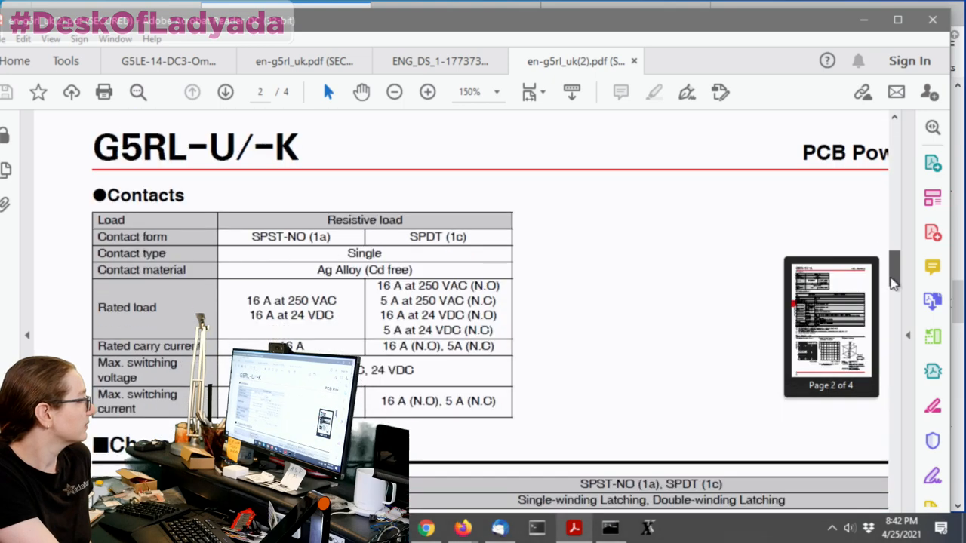
scroll(down, 3)
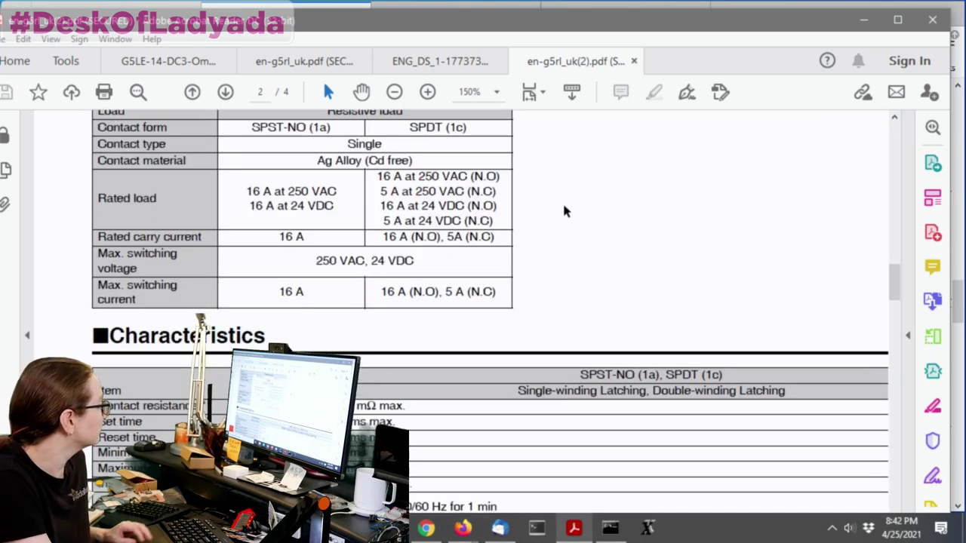
scroll(down, 3)
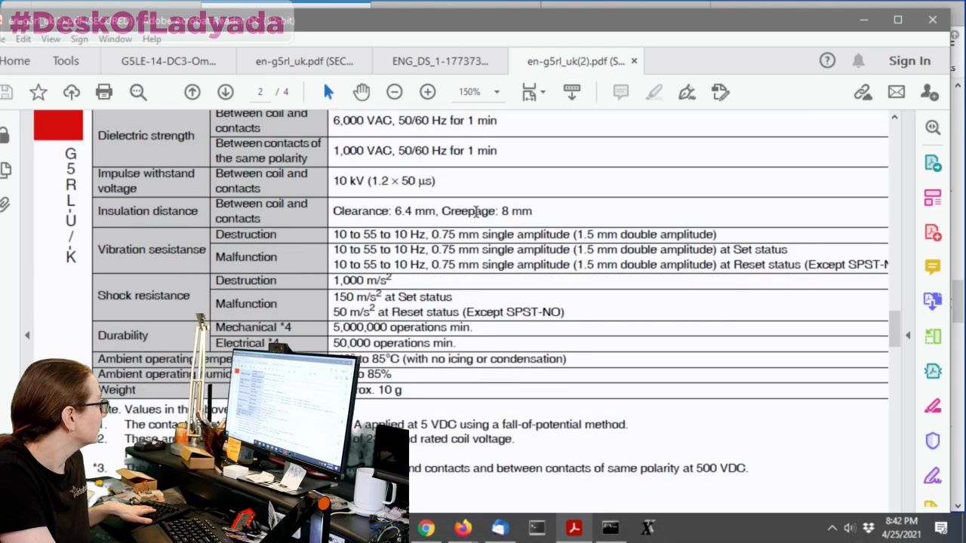
scroll(down, 3)
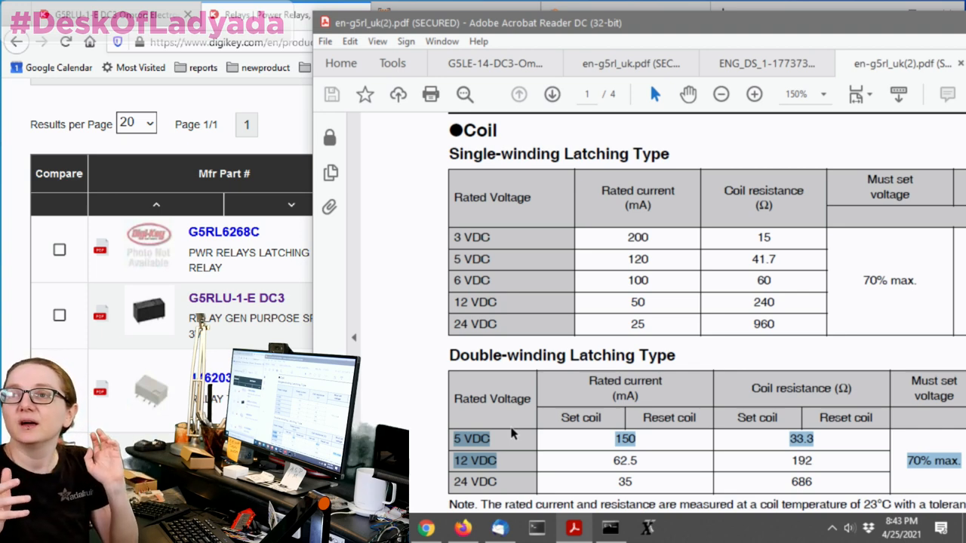
mouse_move(515, 265)
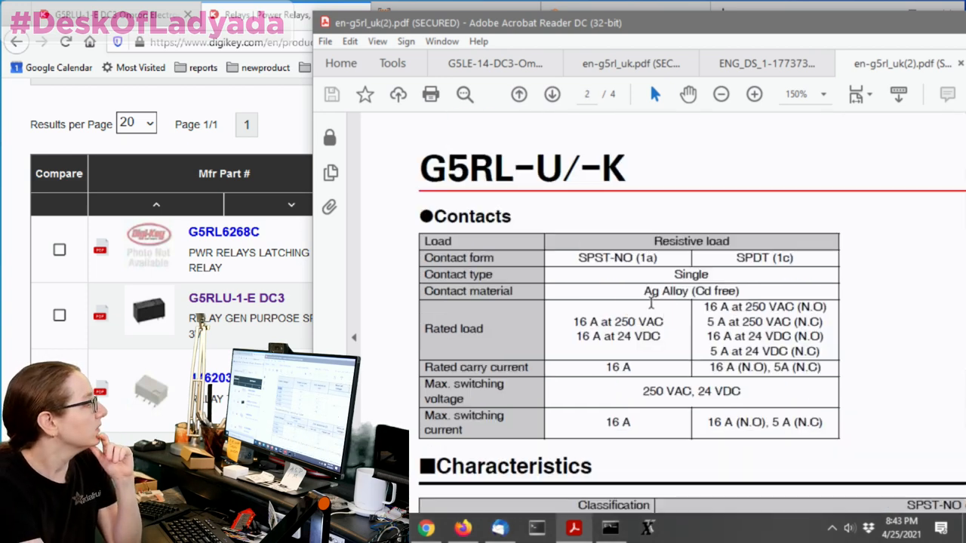
Scroll past the ordering information to the G5RL-U1A-E outline drawings on page 3
scroll(down, 3)
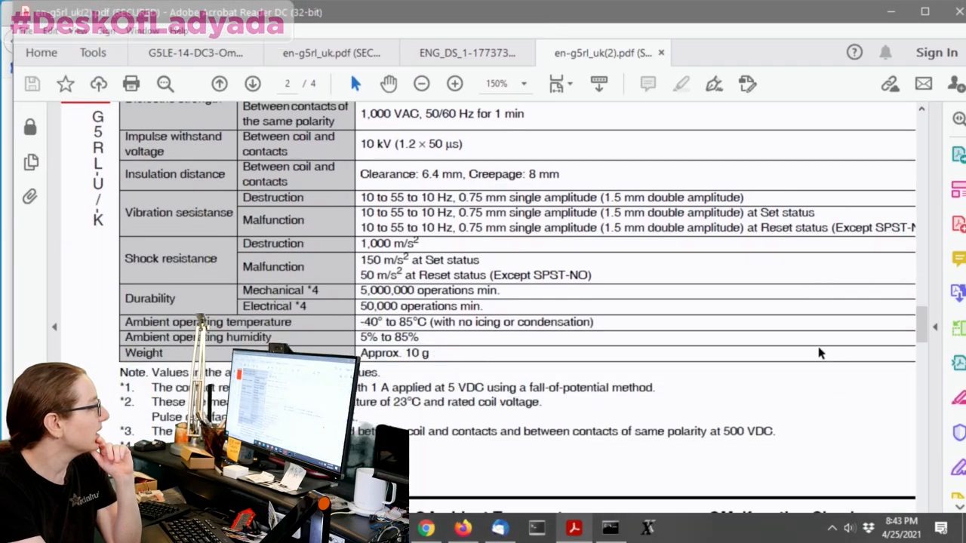
scroll(up, 3)
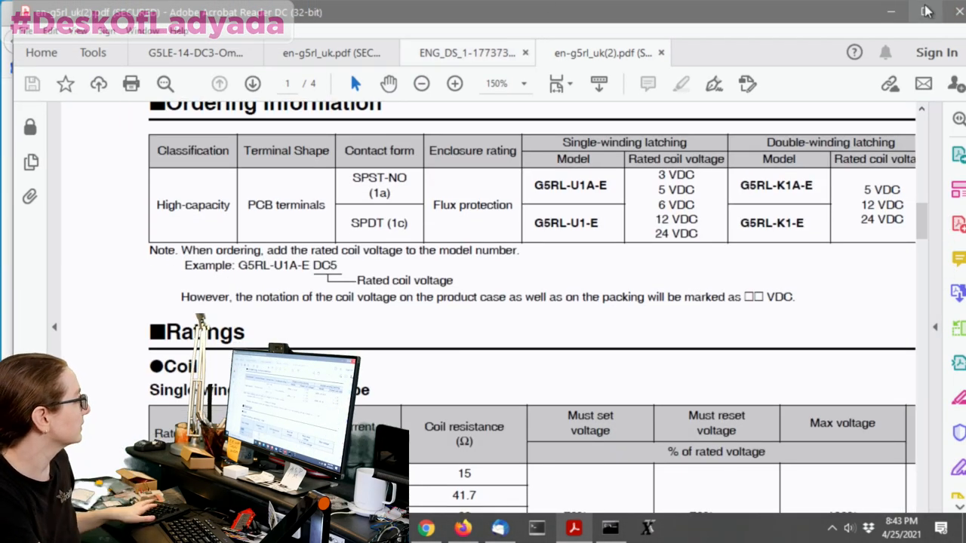
scroll(down, 3)
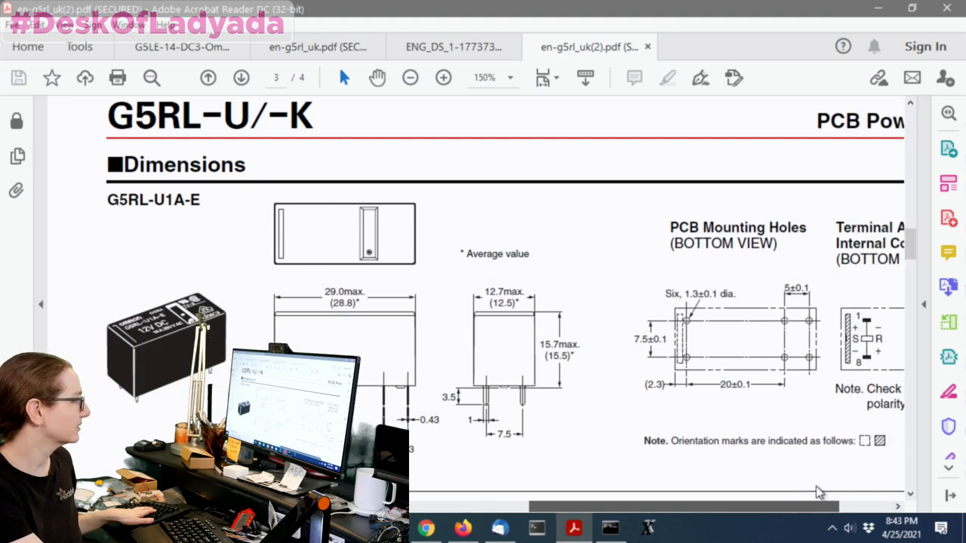
At 300% zoom, scroll to the PCB Mounting Holes and Terminal Arrangement diagrams
scroll(down, 3)
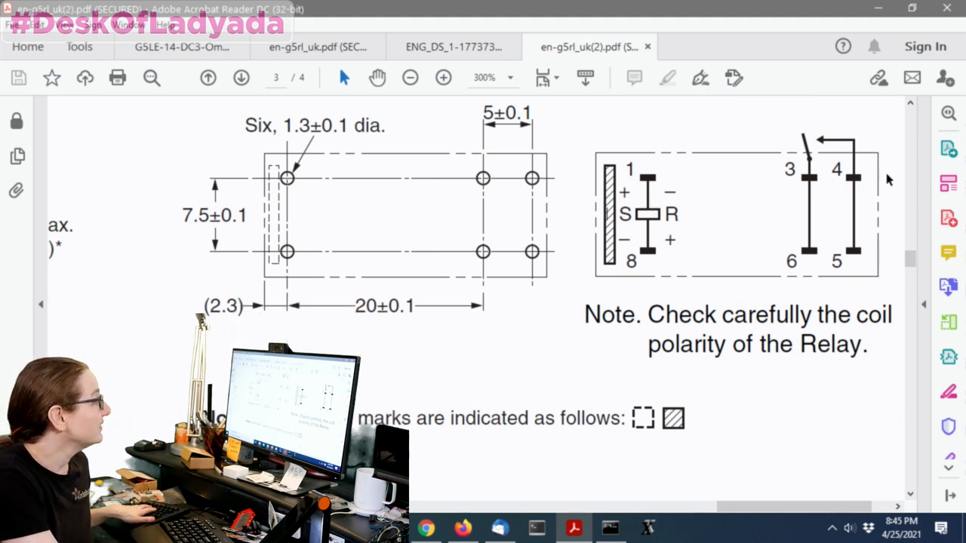
Zoom back to about 125–150% and scroll through pages 3, 4 and 2 of the datasheet
scroll(up, 3)
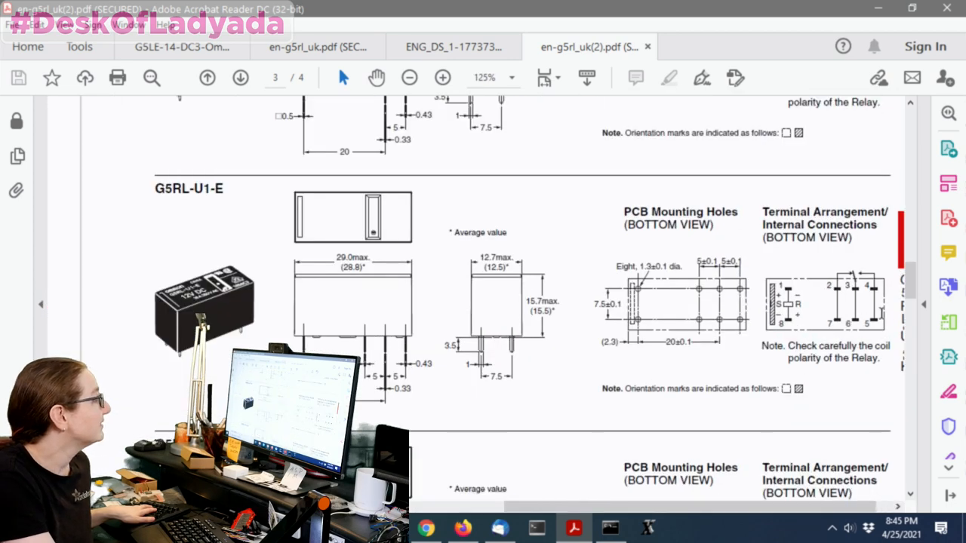
click(442, 78)
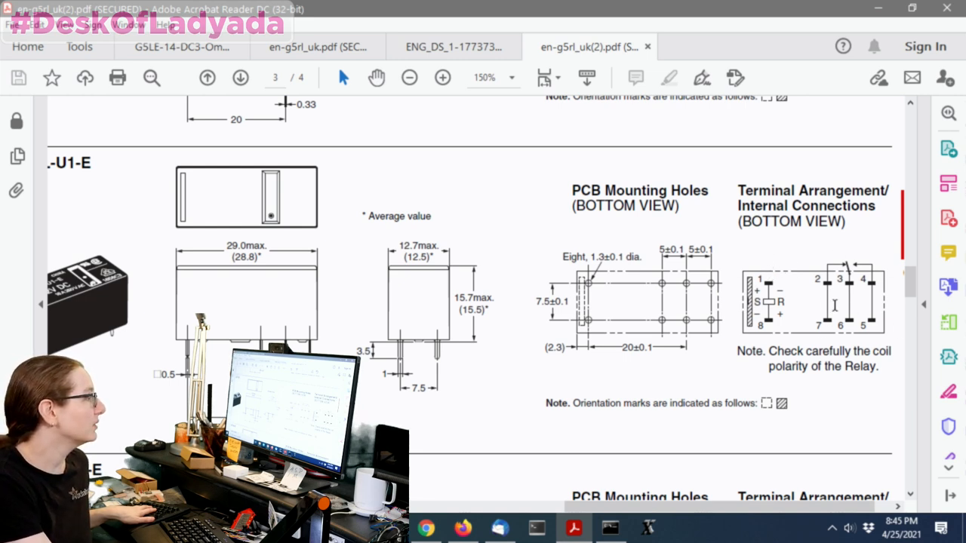
mouse_move(866, 305)
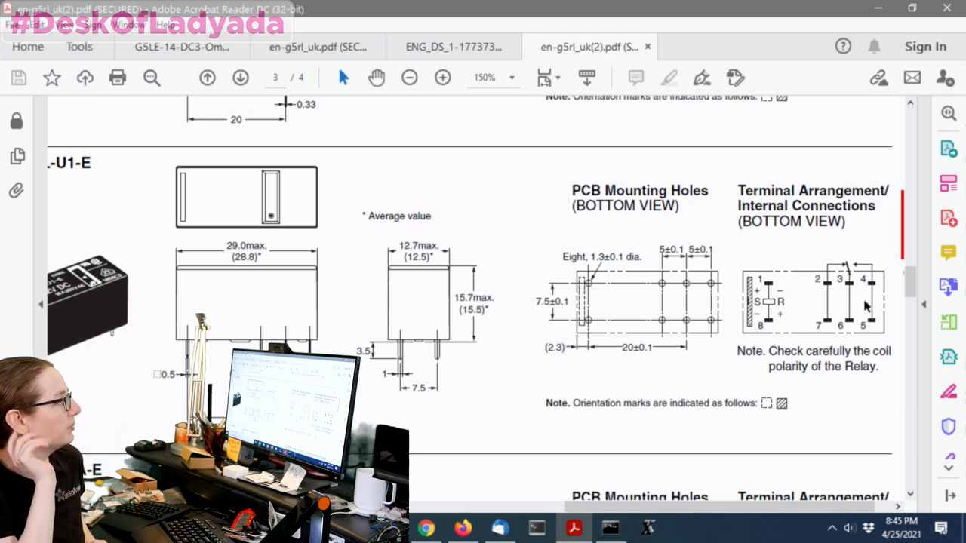
mouse_move(830, 260)
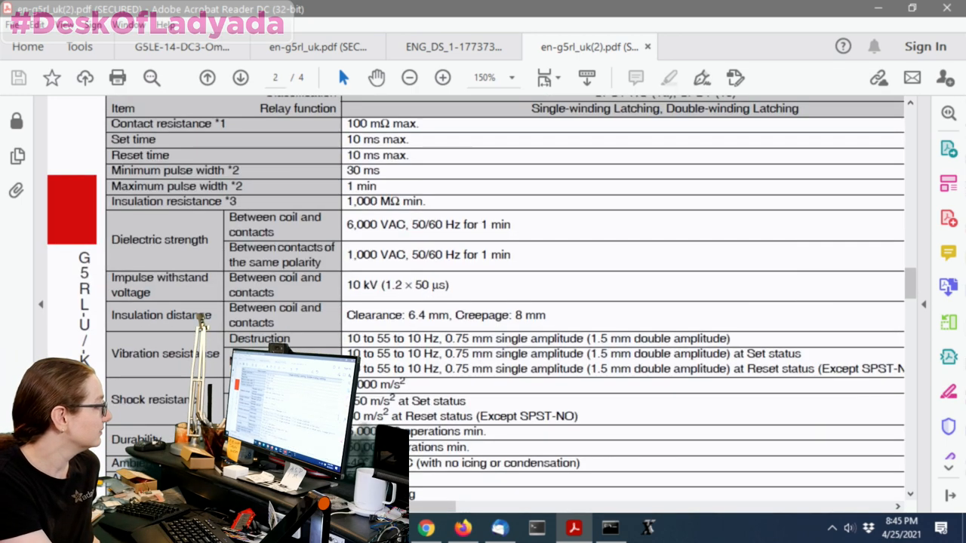
click(240, 78)
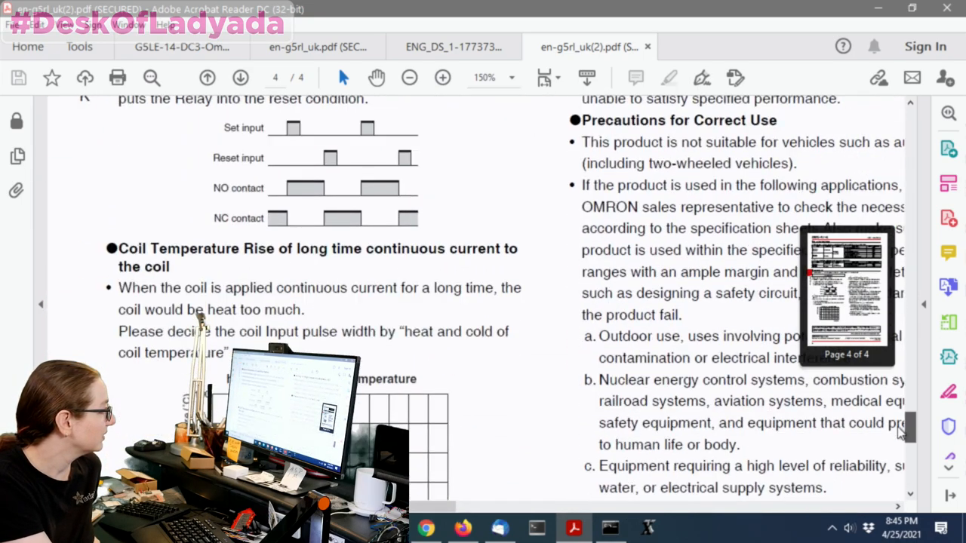
scroll(down, 3)
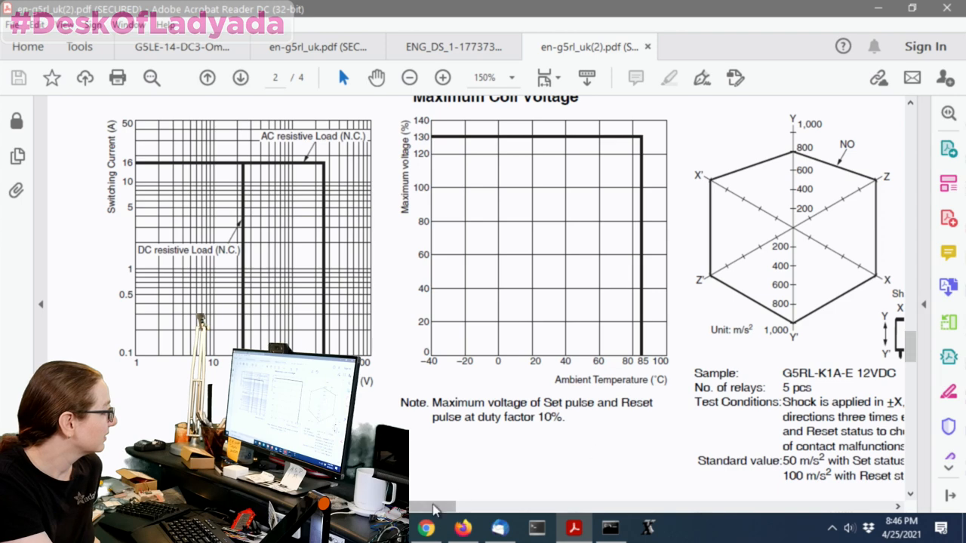
click(240, 78)
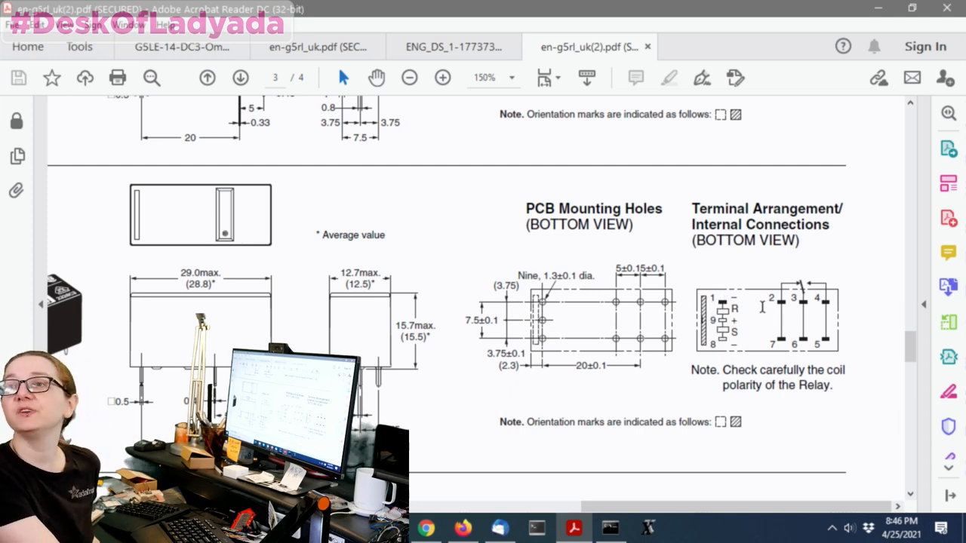
mouse_move(837, 317)
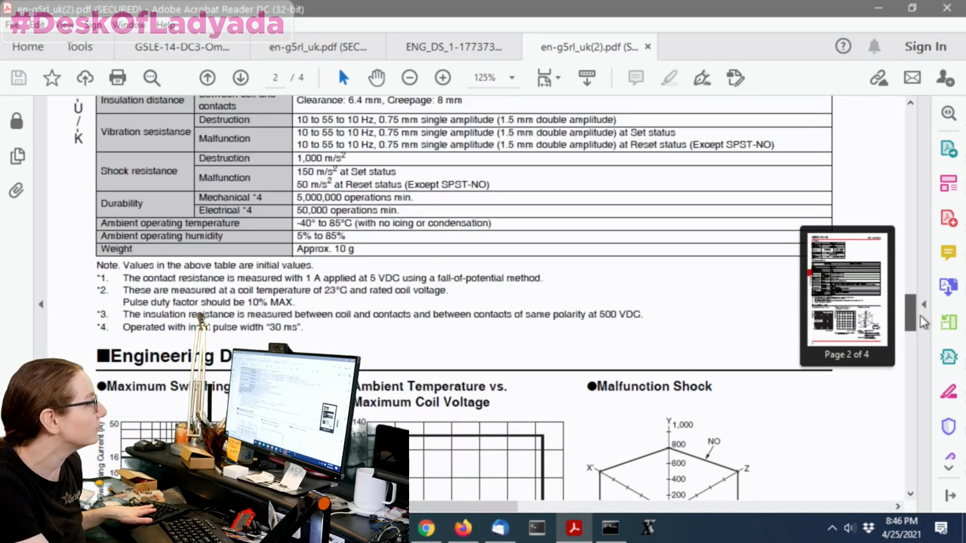
Scroll from page 2 down to the G5RL-K1A-E dimensions and seven-hole mounting pattern
click(240, 78)
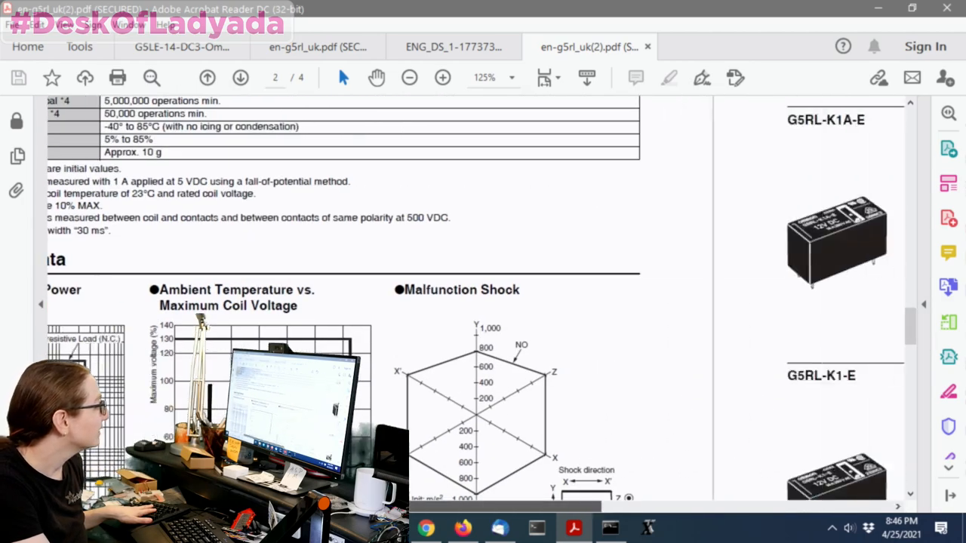
scroll(down, 3)
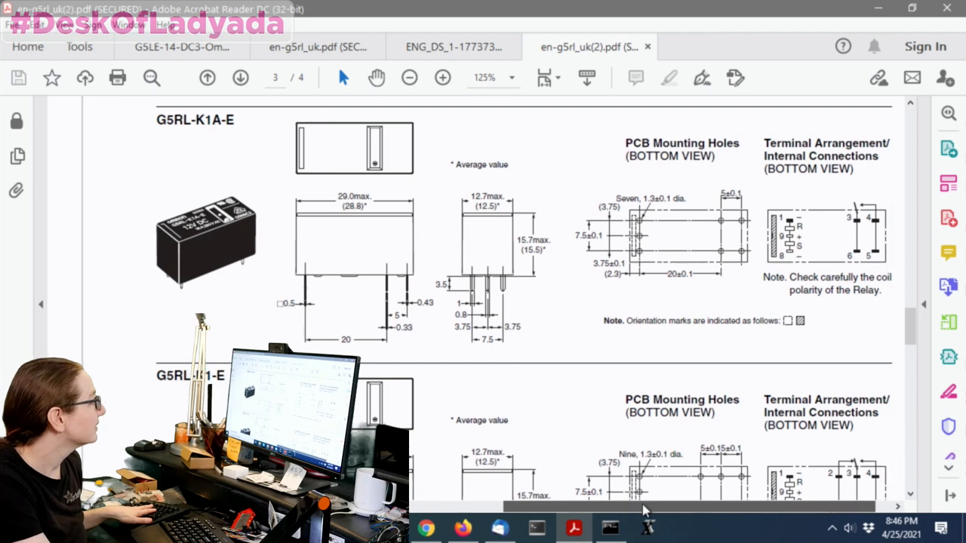
mouse_move(615, 381)
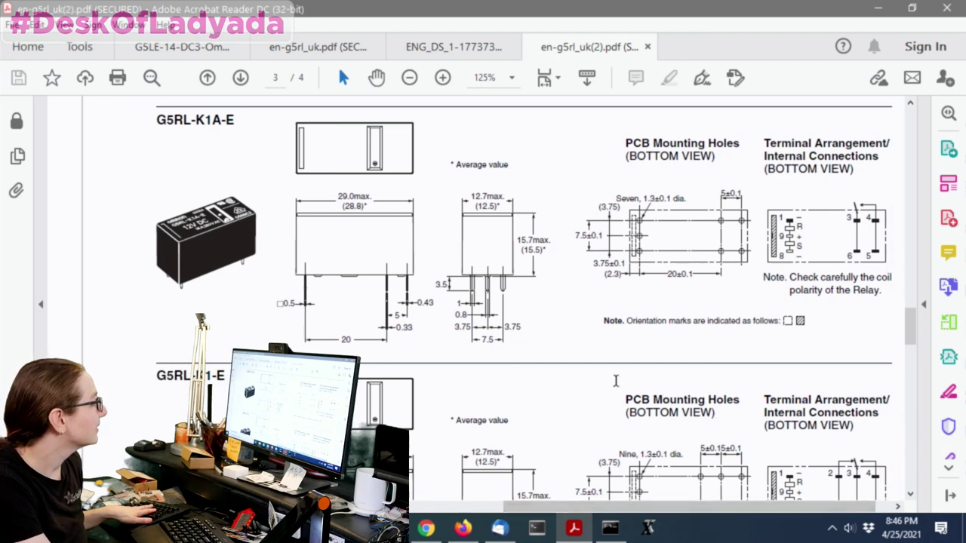
mouse_move(219, 232)
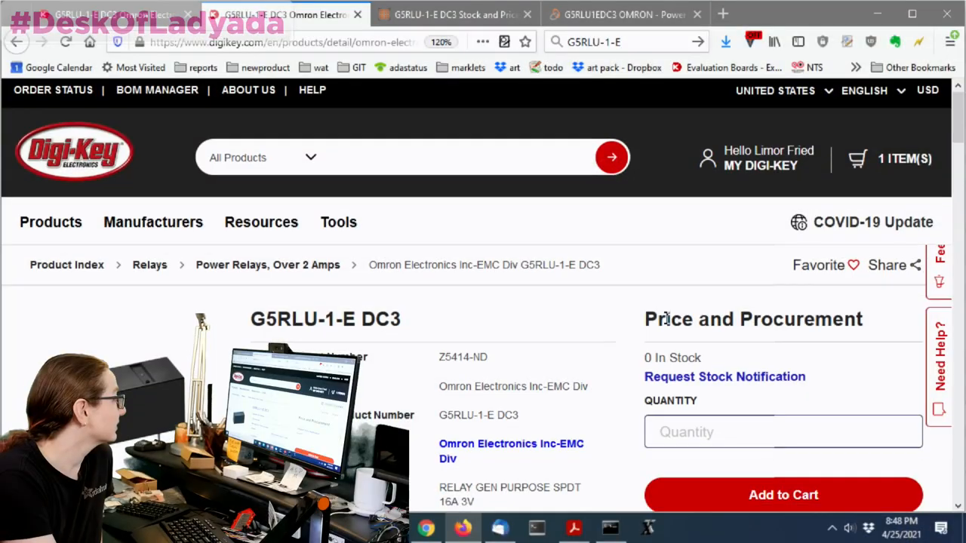
Scroll the Digi-Key G5RLU-1-E DC3 page to pricing, showing zero stock and 19-week lead time
scroll(down, 3)
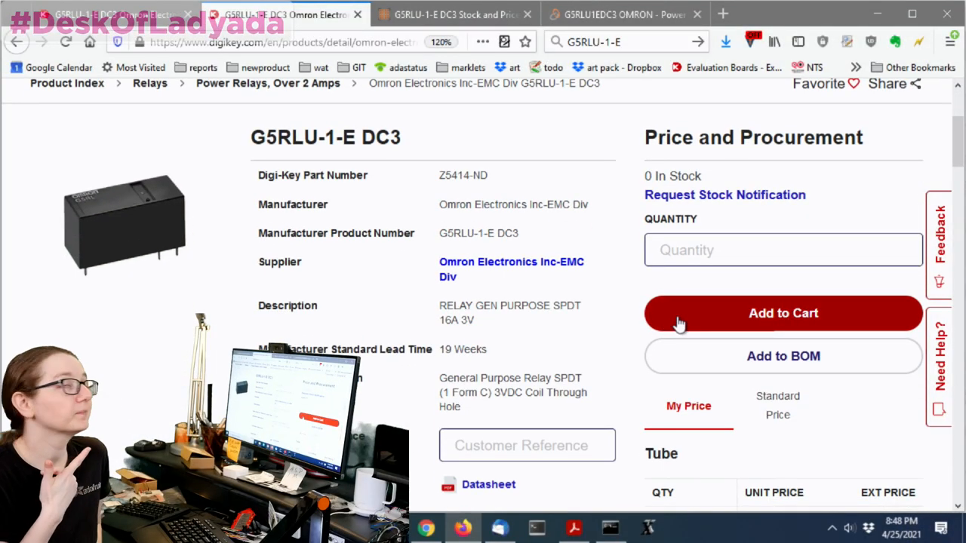